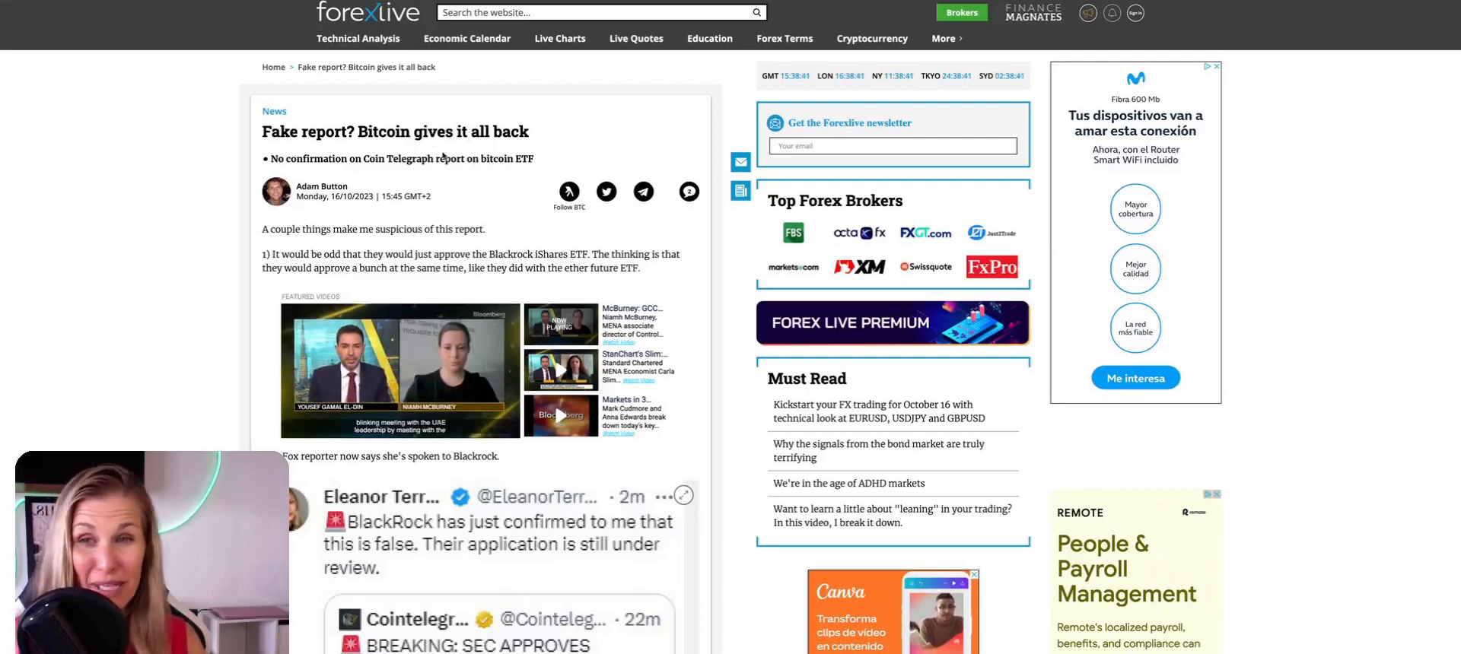
Step: Scroll the ForexLive 'Fake report?' article down to the BlackRock denial tweet and faded-gains chart
scroll("down", 3)
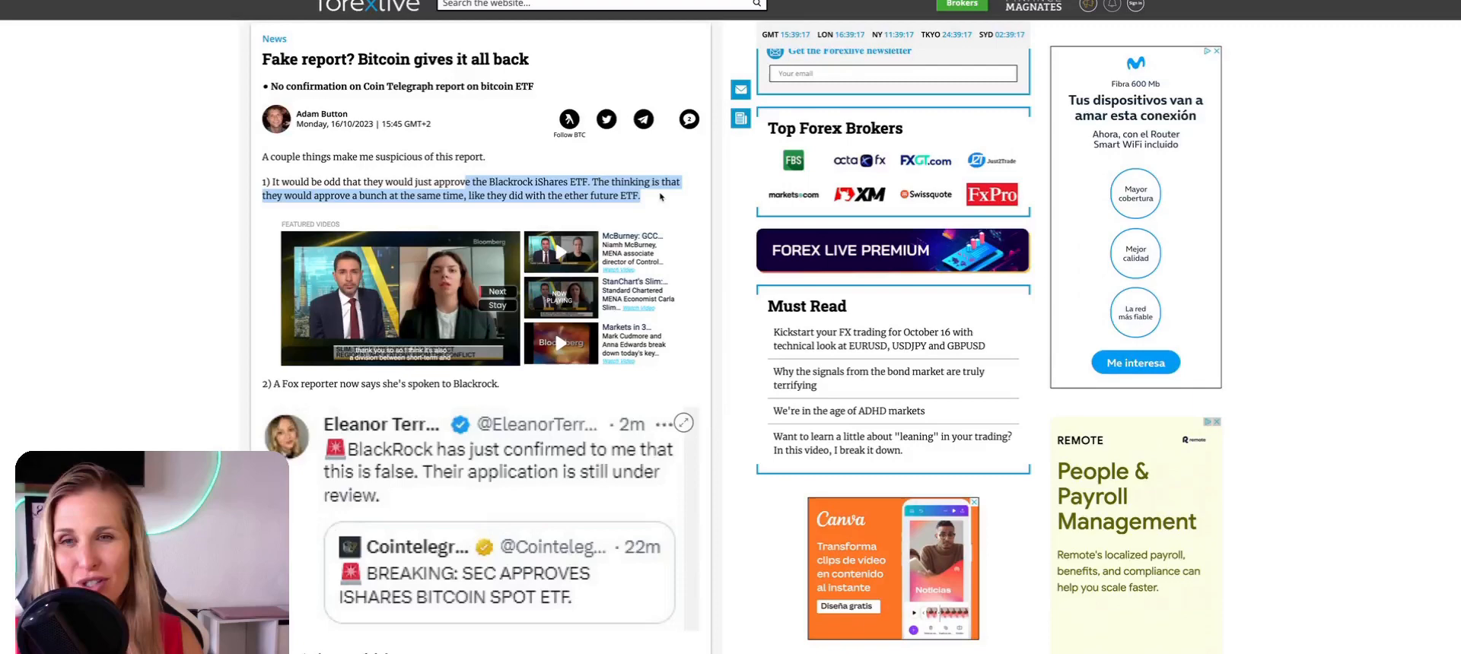
scroll("down", 3)
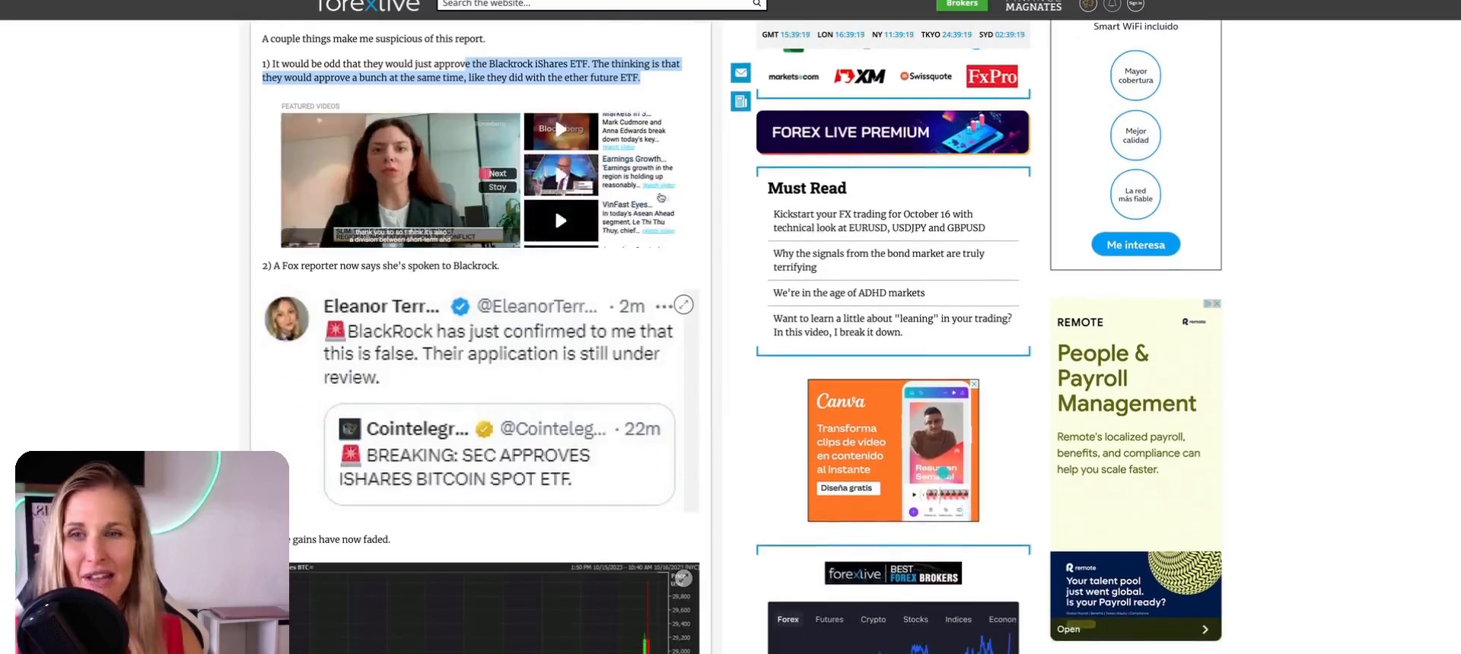
scroll("down", 3)
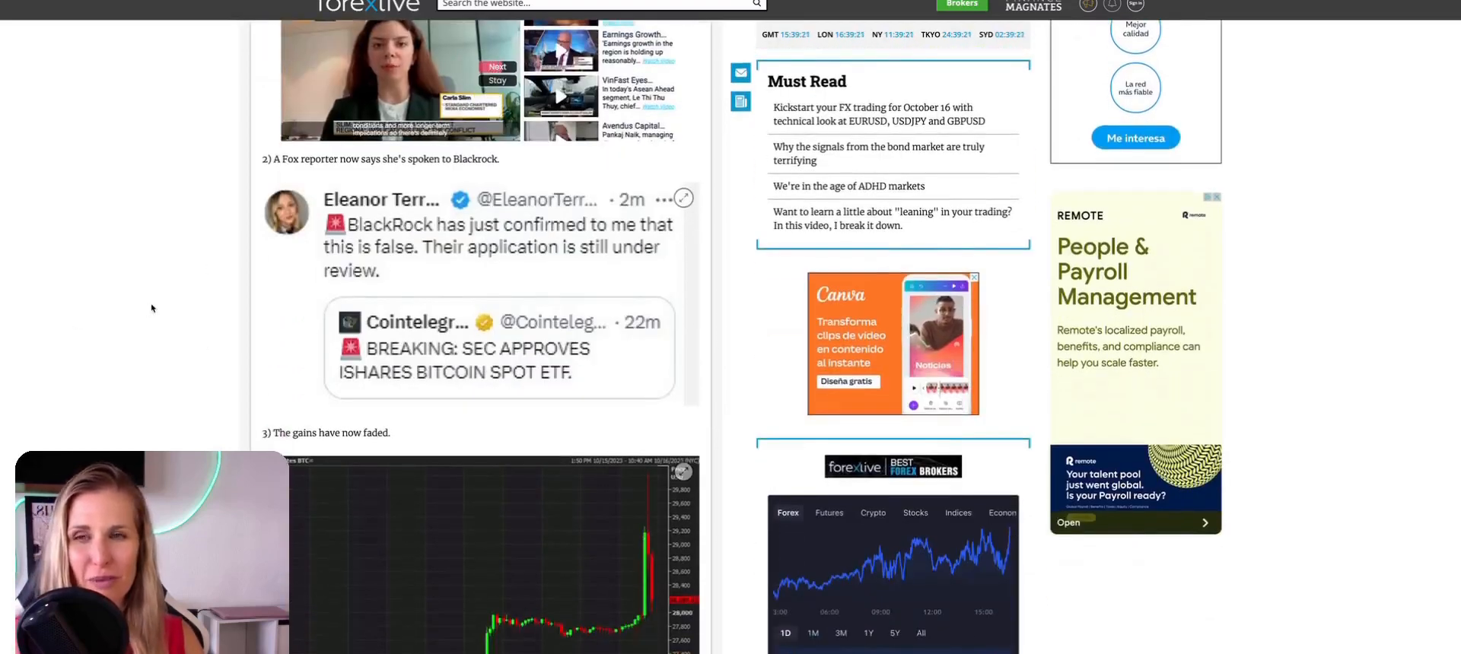
scroll("down", 3)
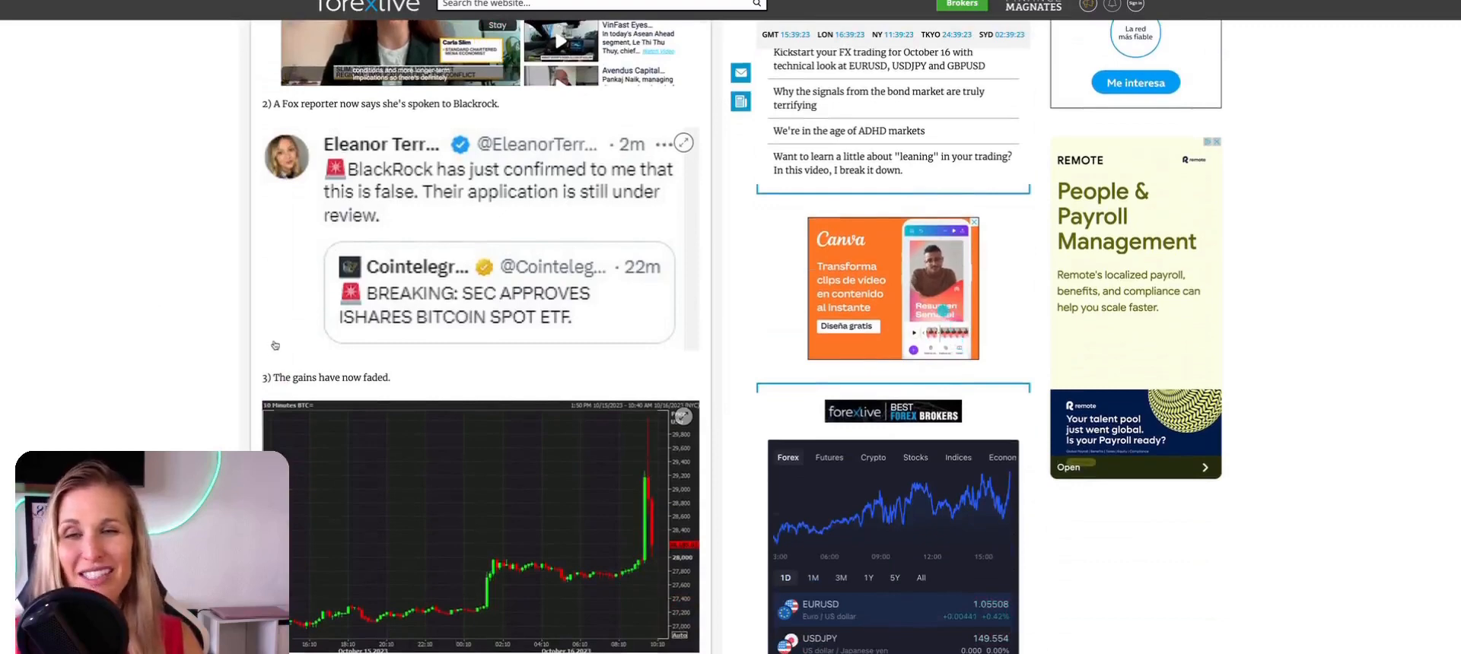
Step: Read the updates on Coin Telegraph editing and deleting its tweet, then return to the headline
scroll("down", 3)
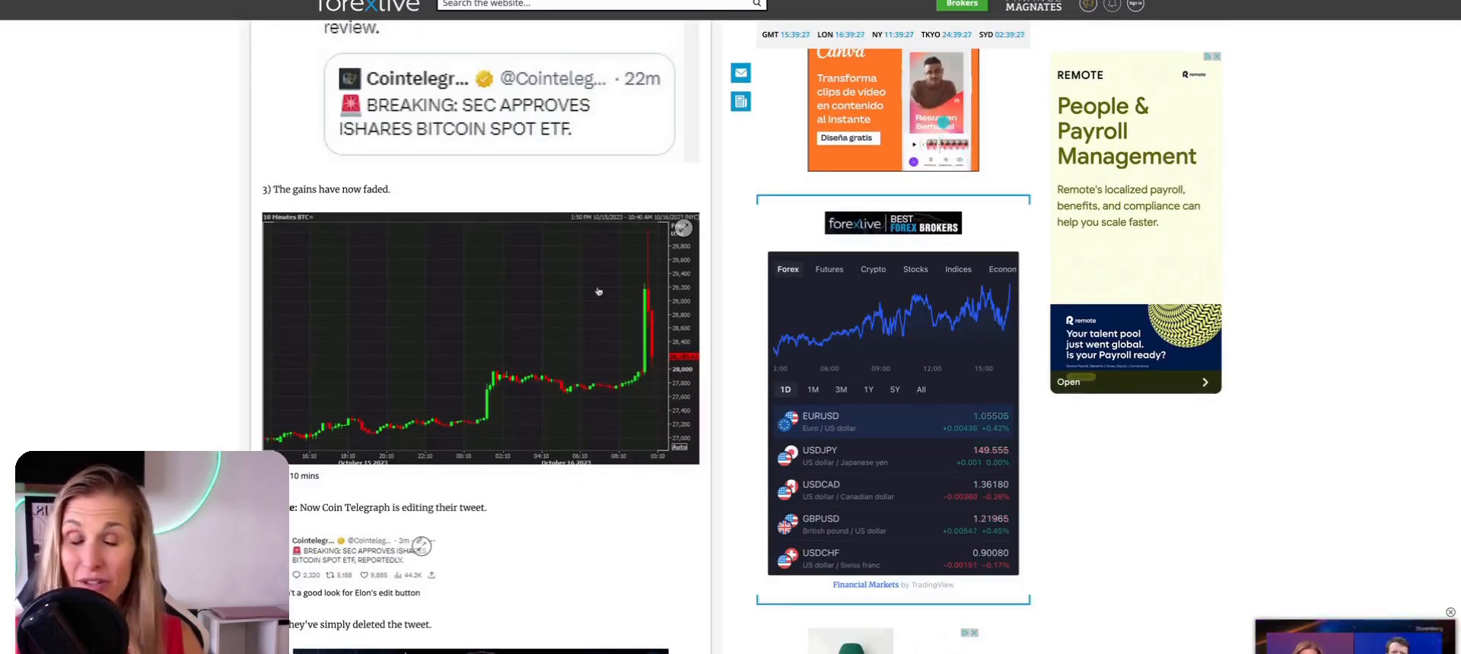
mouse_move(629, 216)
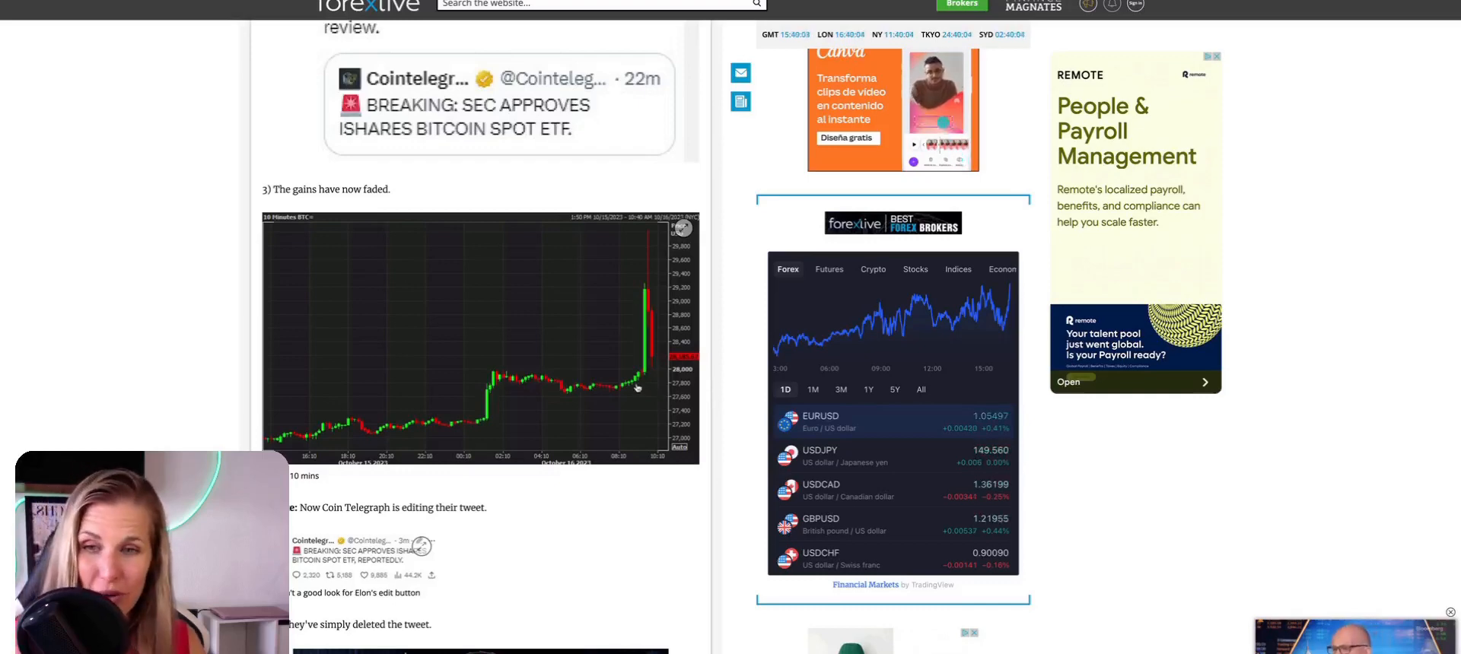
scroll("down", 3)
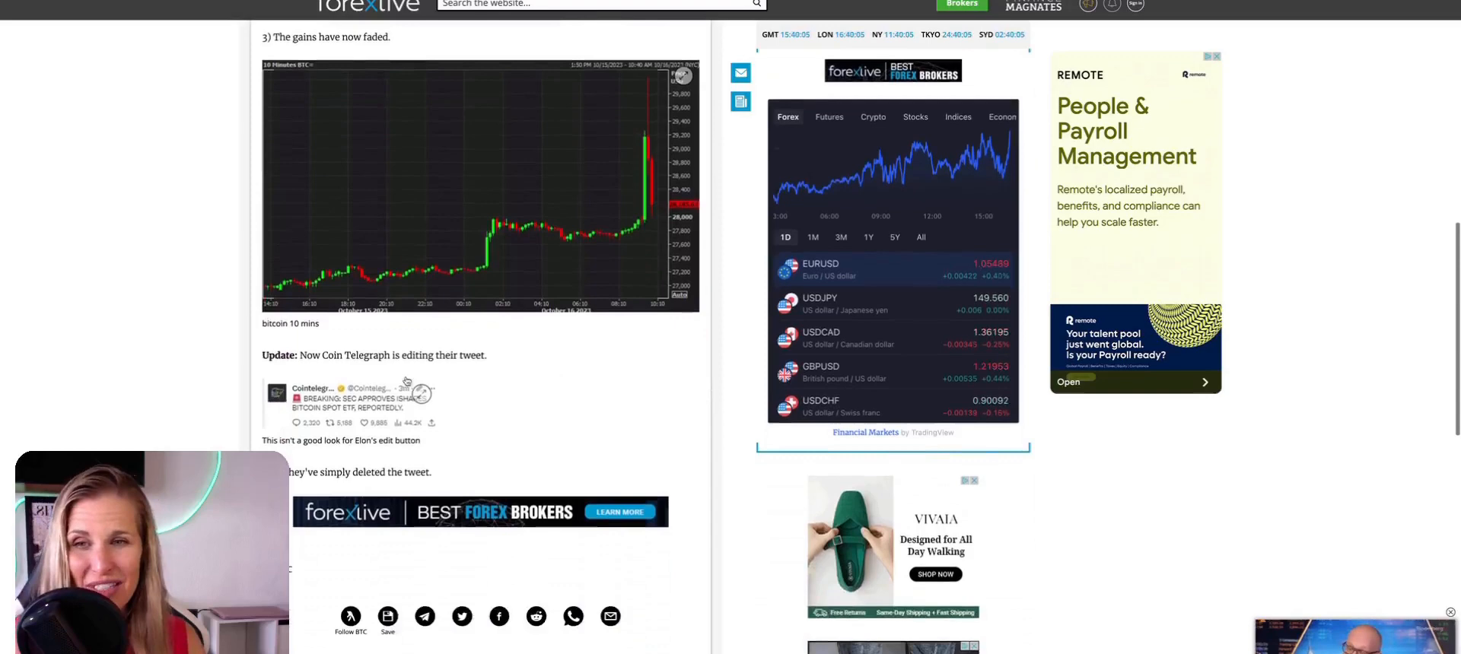
left_click_drag(299, 355, 485, 355)
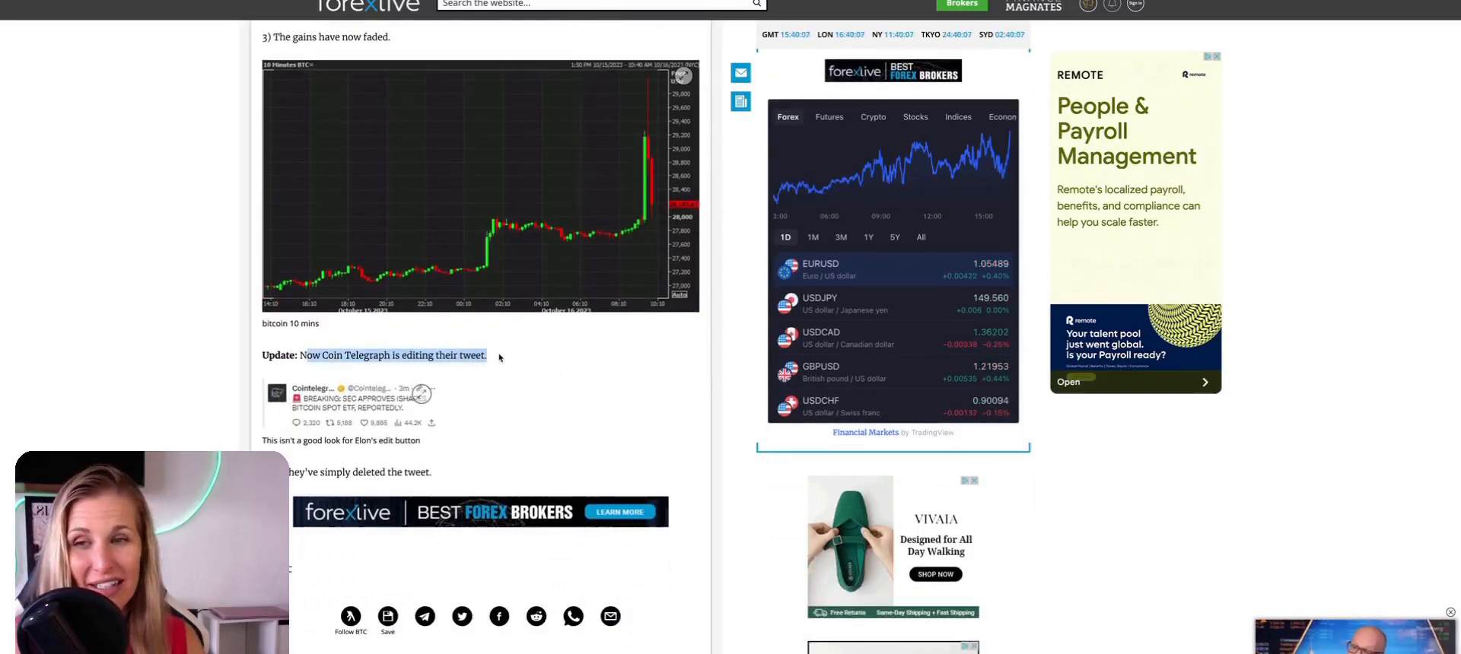
scroll("down", 3)
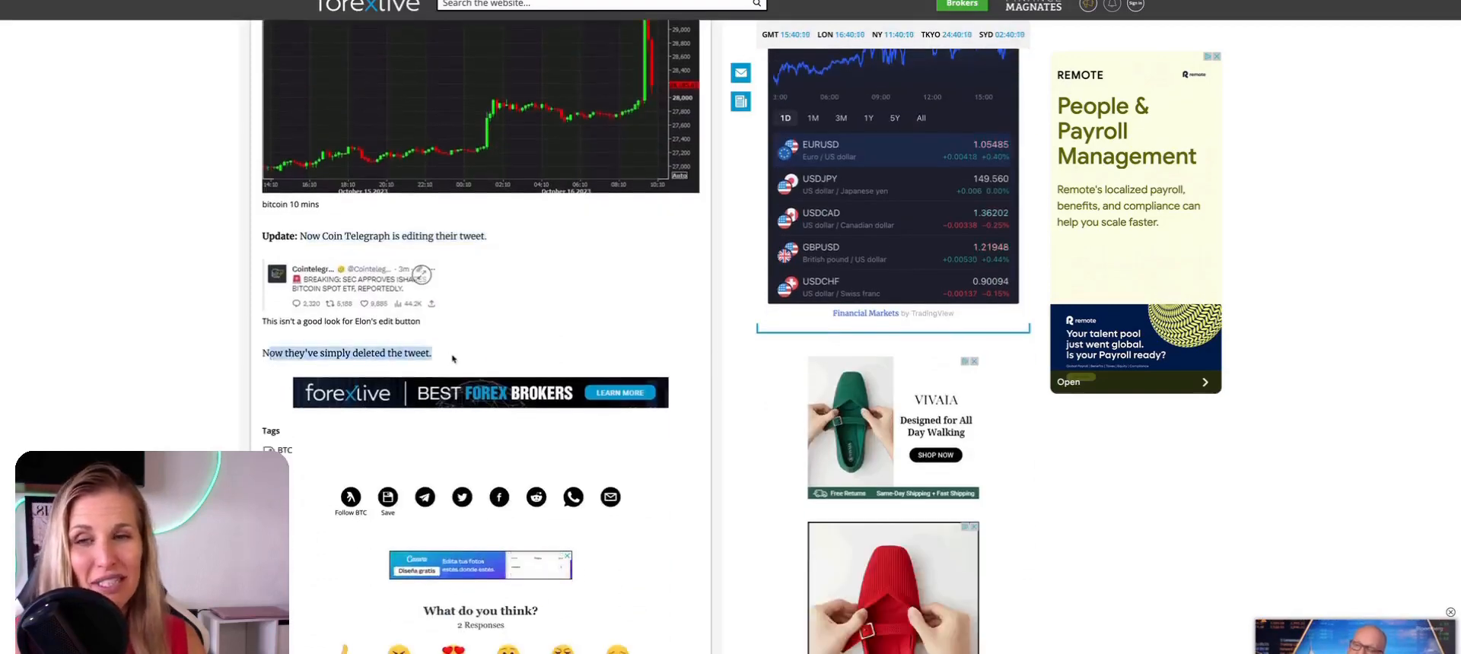
scroll("up", 3)
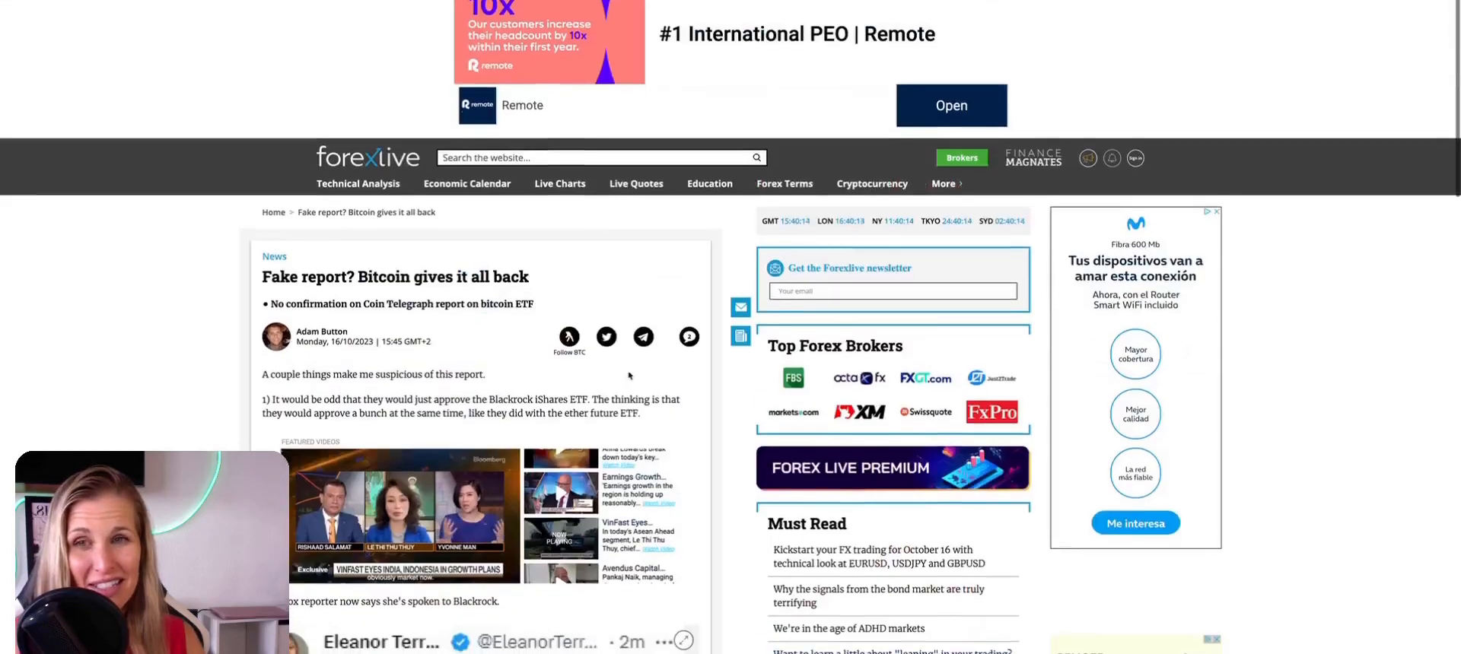
Step: Scroll the Captain Altcoin article to the tweet saying BlackRock confirmed it's fake news
scroll("down", 3)
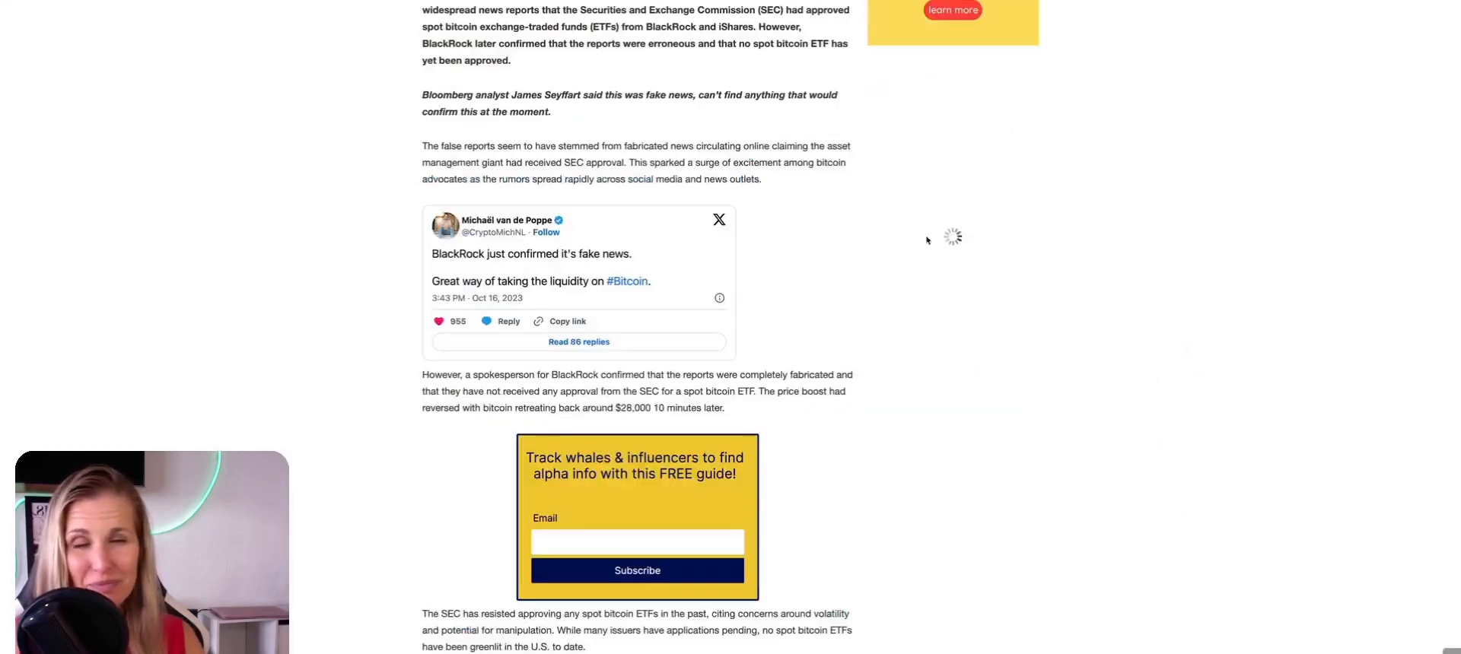
scroll("up", 3)
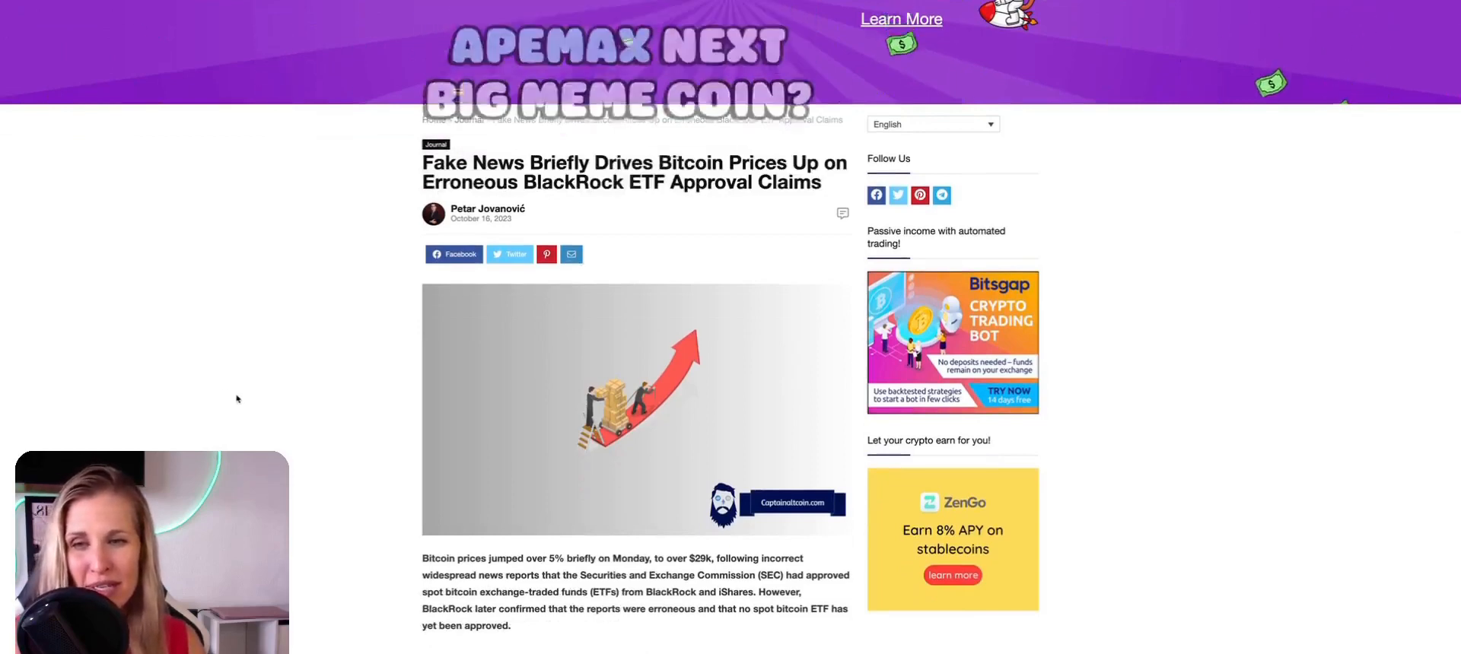
scroll("down", 3)
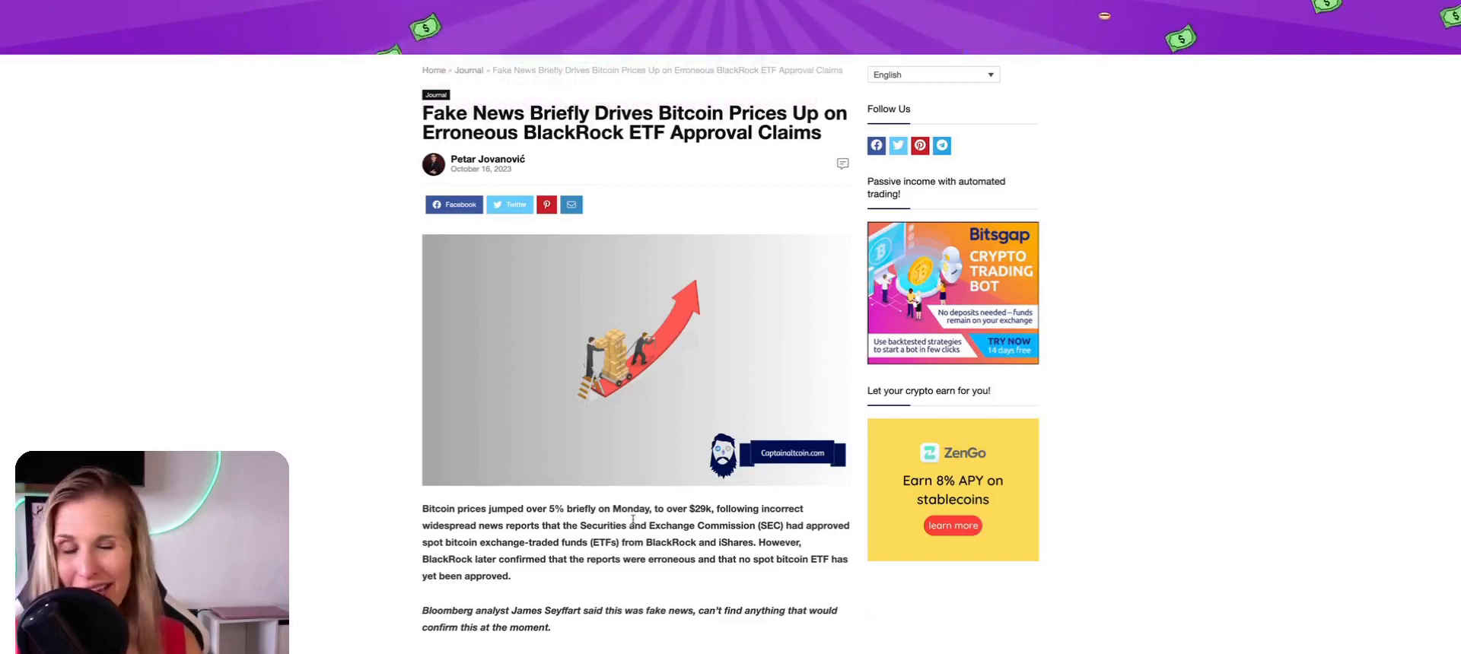
scroll("down", 3)
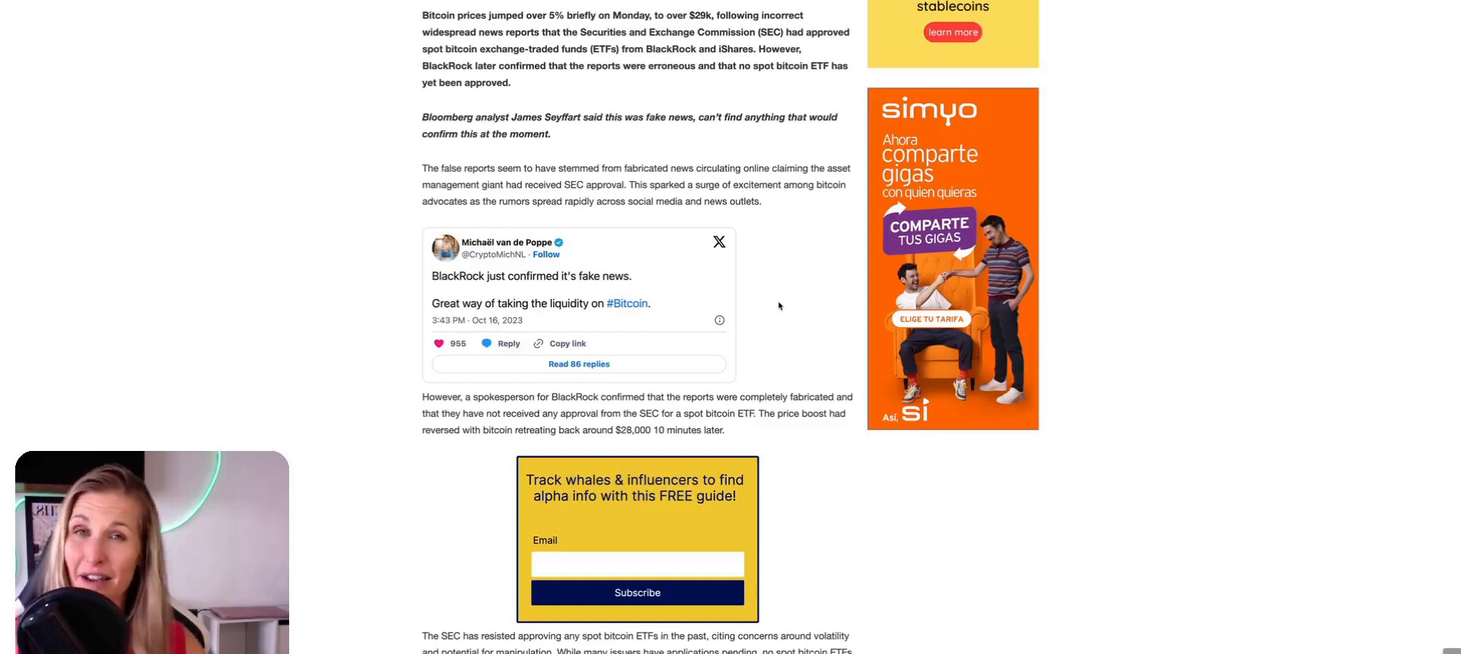
mouse_move(1116, 169)
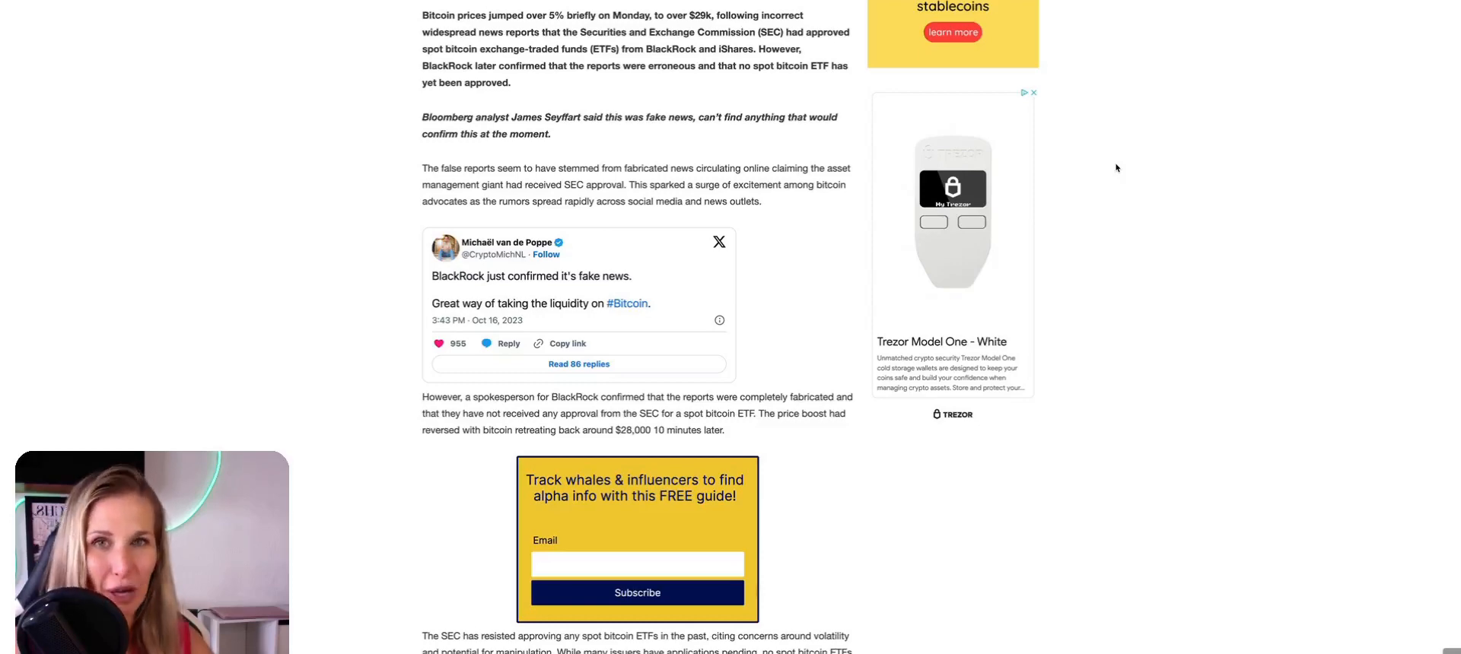
mouse_move(1273, 111)
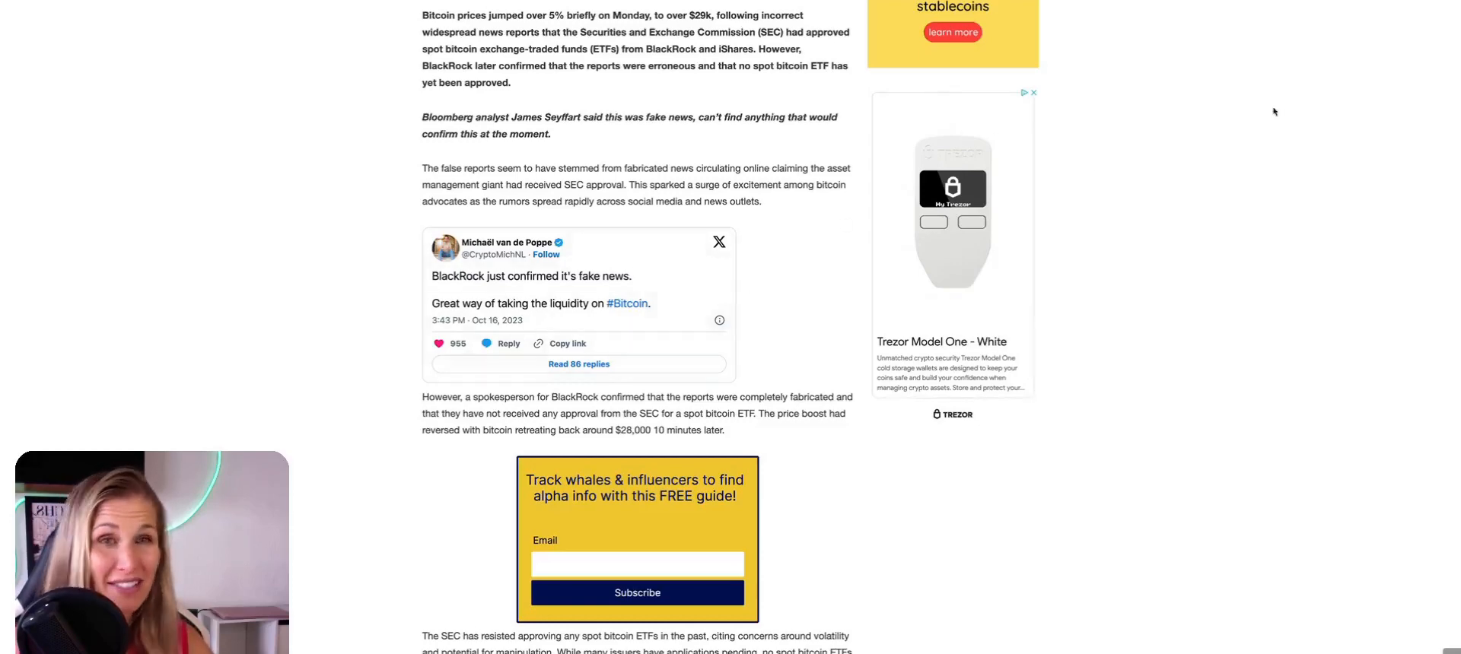
scroll("down", 3)
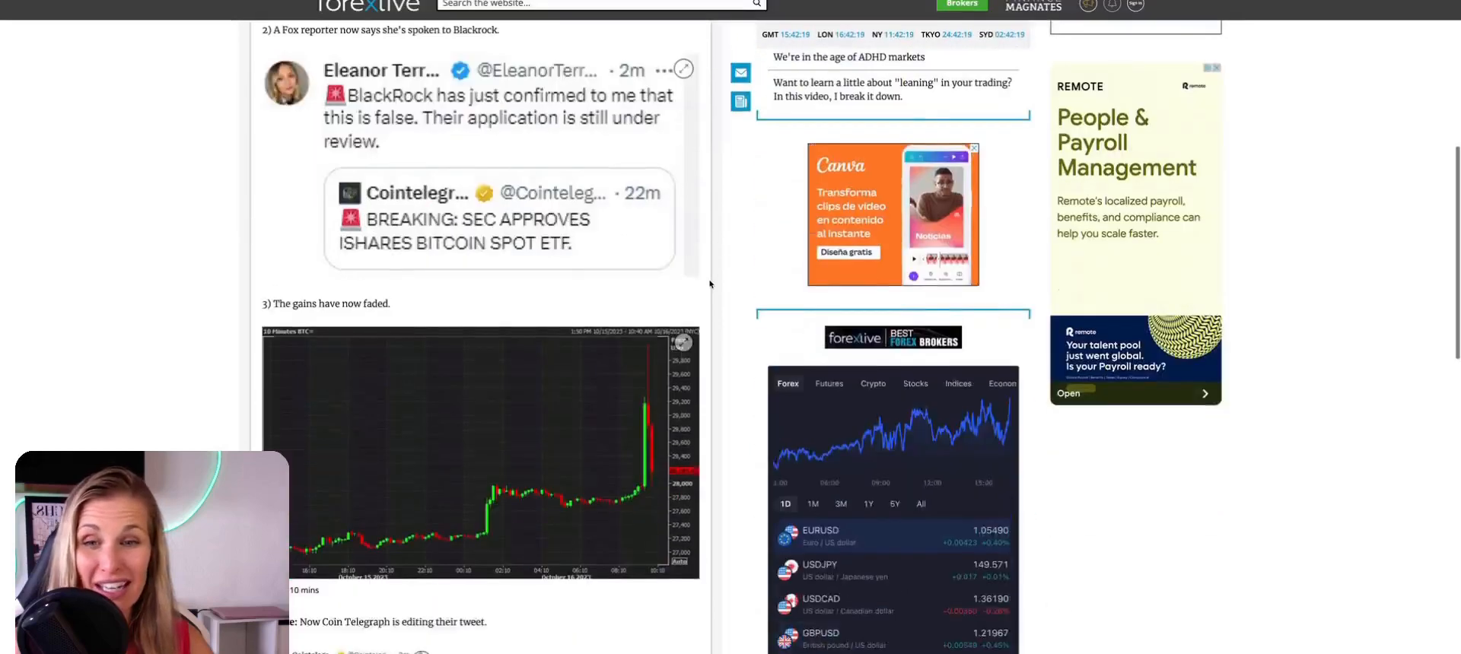
Step: Scroll the ForexLive article down to the 'Now they've simply deleted the tweet' update
scroll("down", 3)
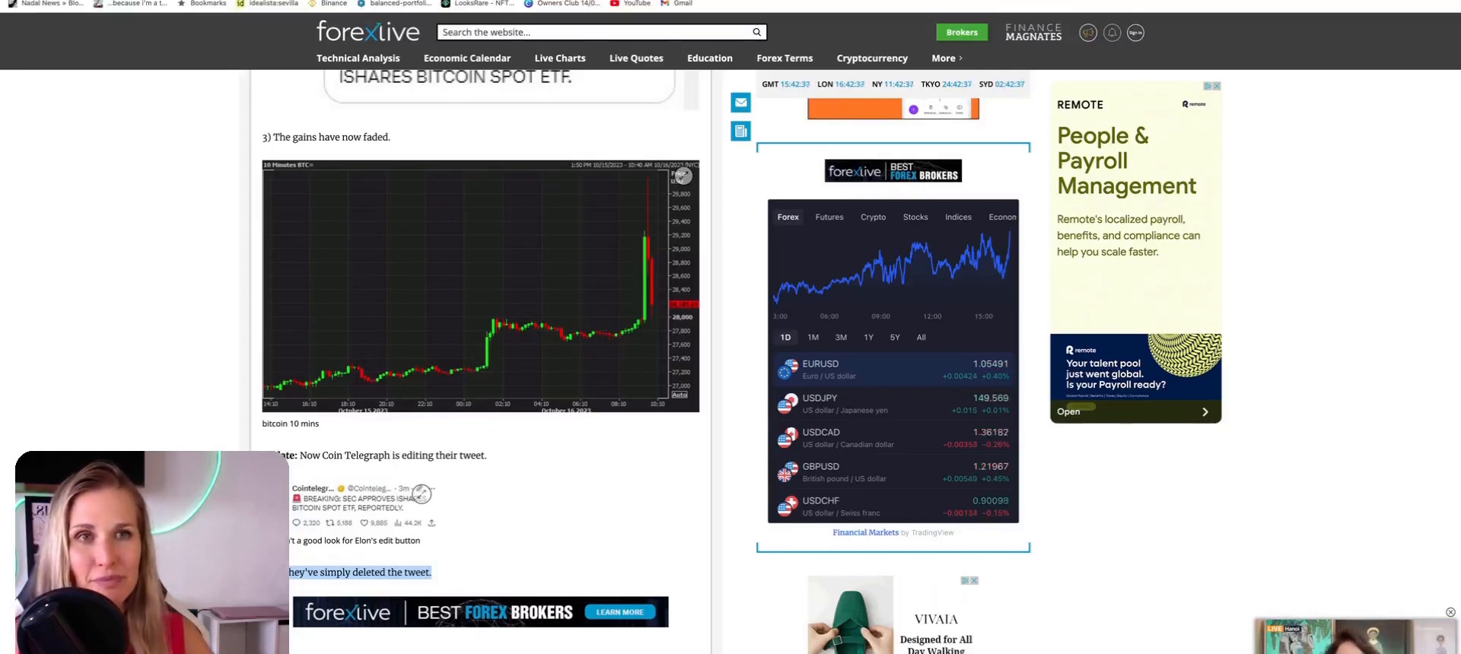
scroll("down", 3)
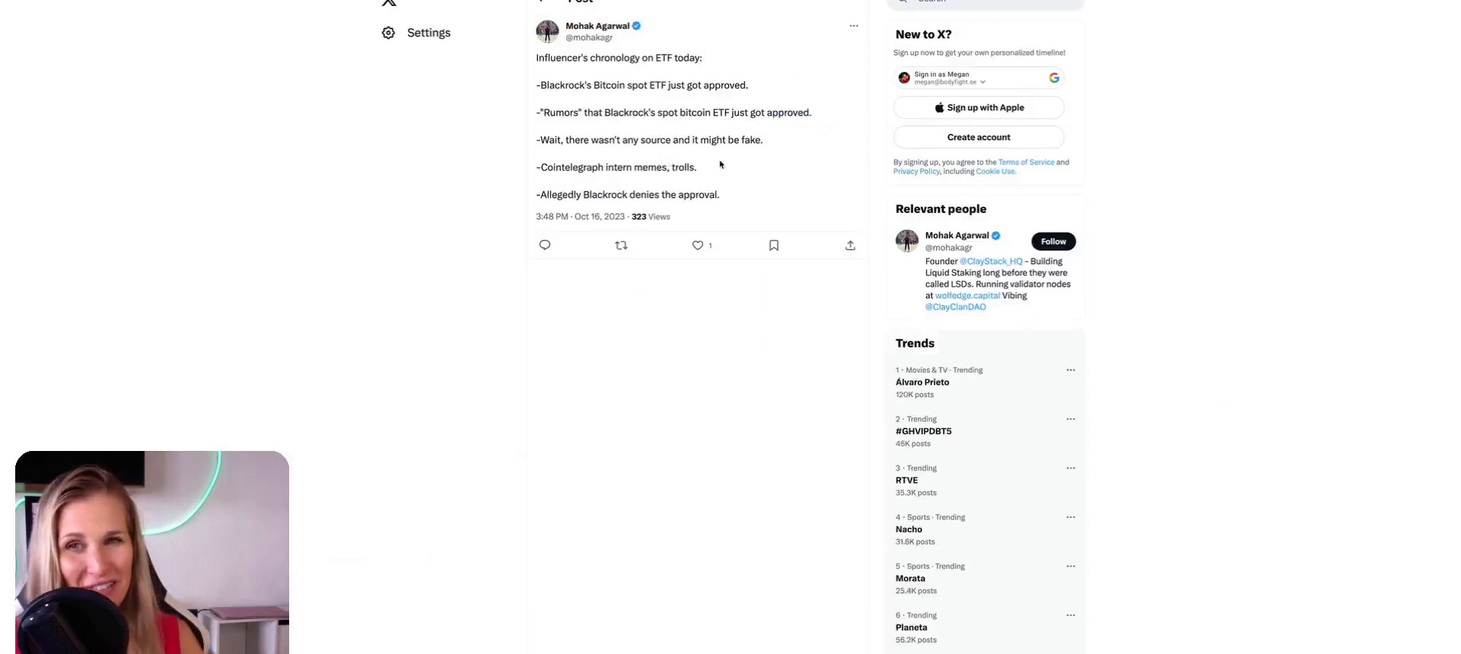
mouse_move(540, 67)
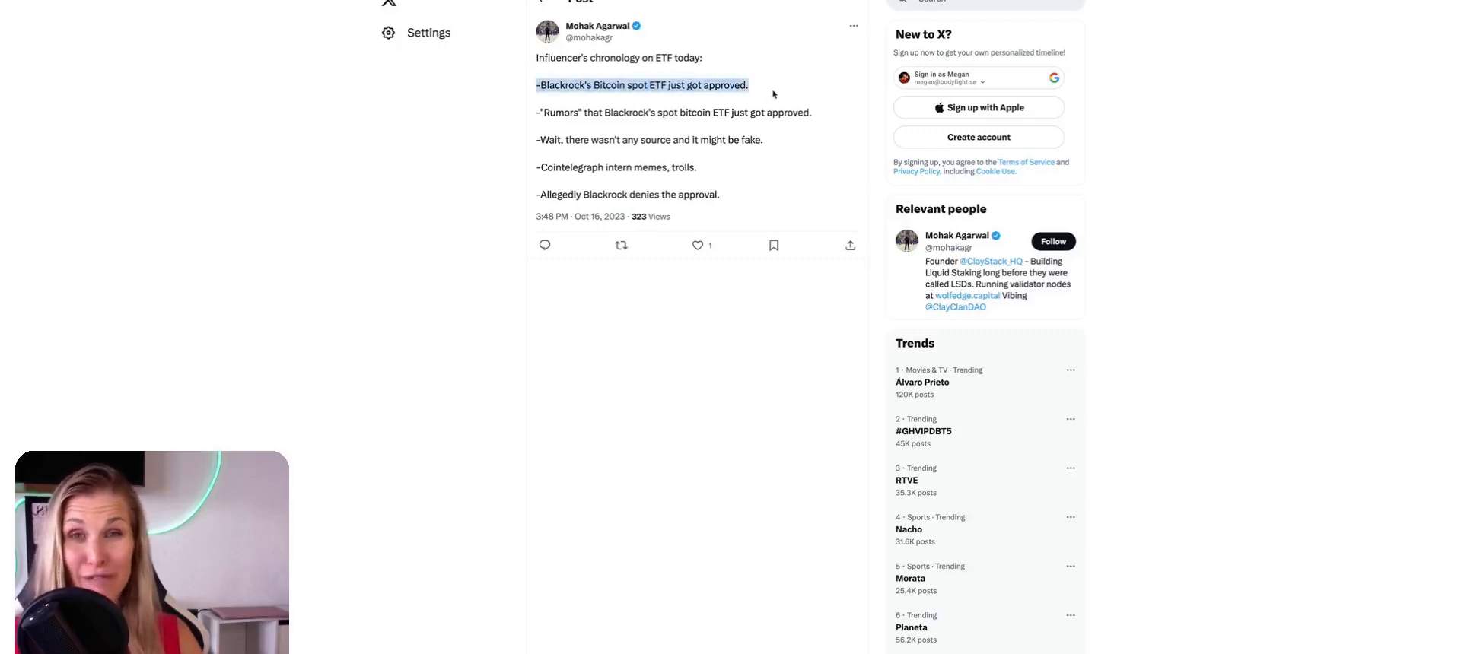
Step: Highlight lines of Mohak Agarwal's 'Influencer's chronology on ETF today' post
left_click(538, 112)
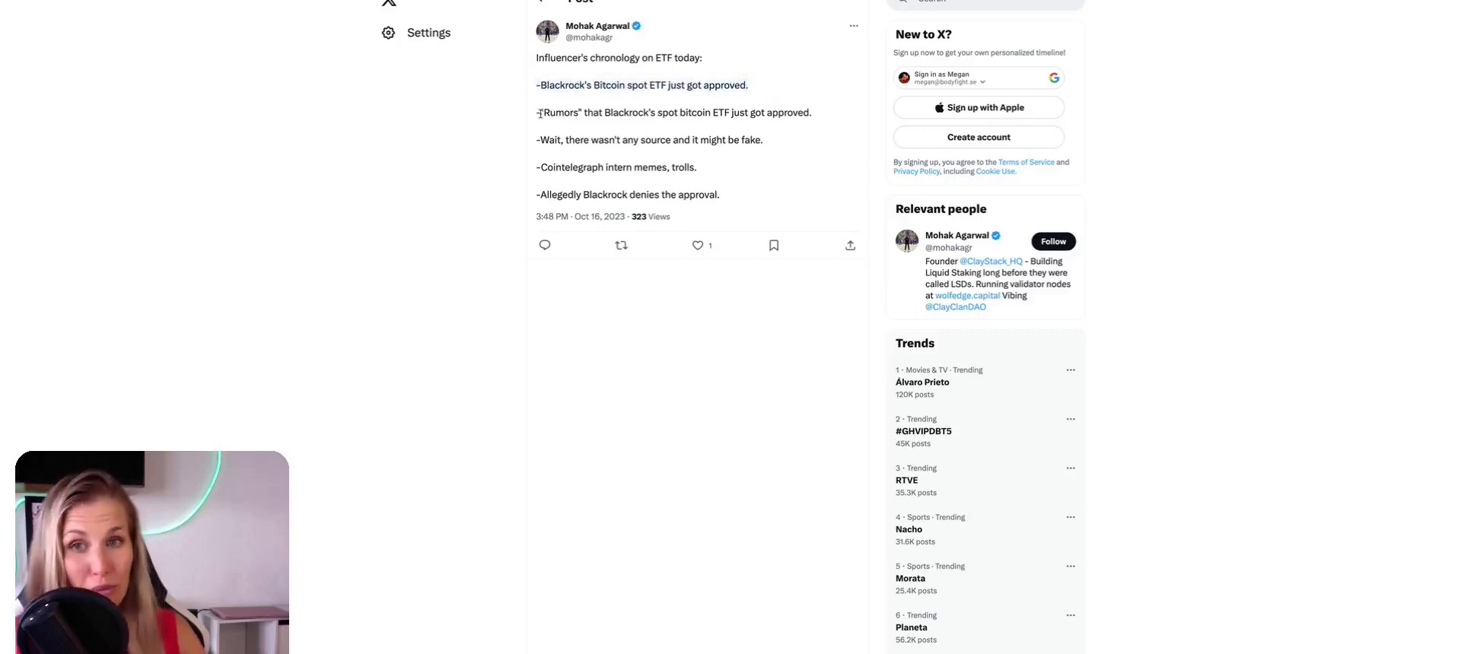
left_click_drag(539, 112, 769, 112)
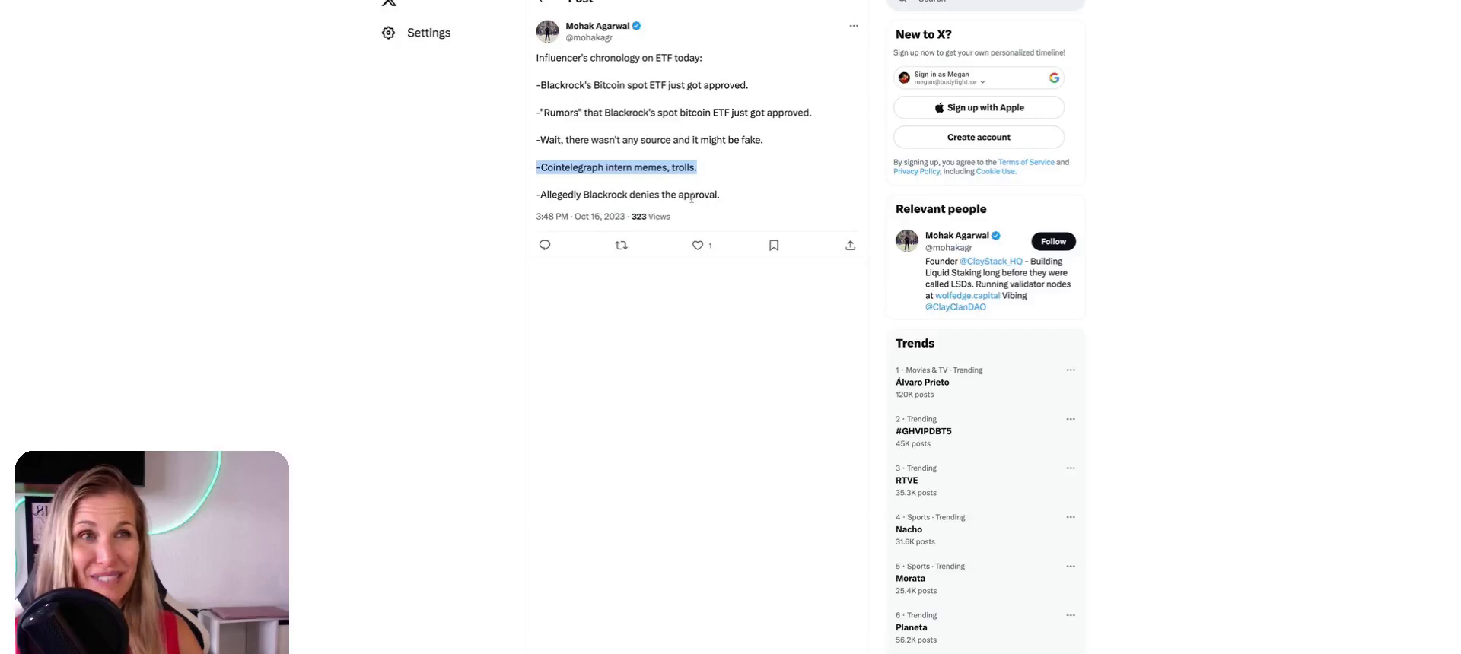
left_click(692, 198)
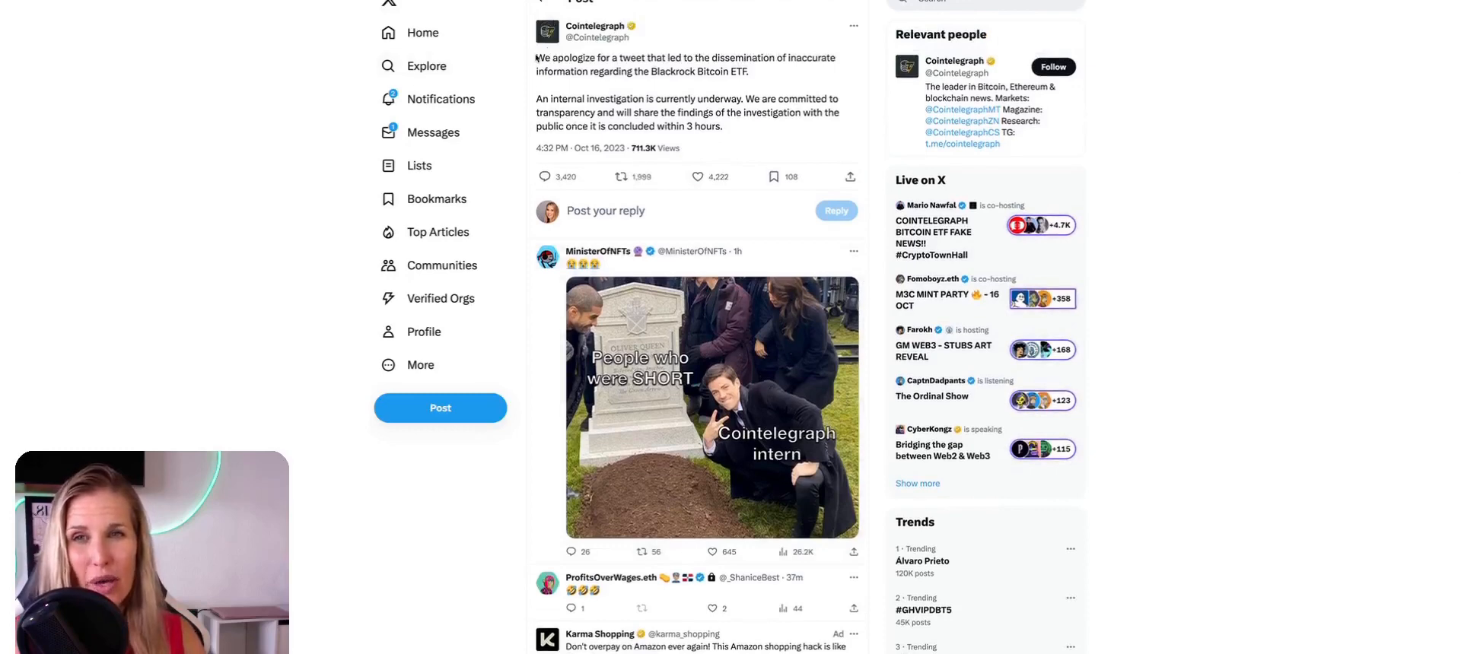
Step: Highlight Cointelegraph's apology and its pledge to share investigation findings, then scroll on
left_click_drag(536, 57, 753, 72)
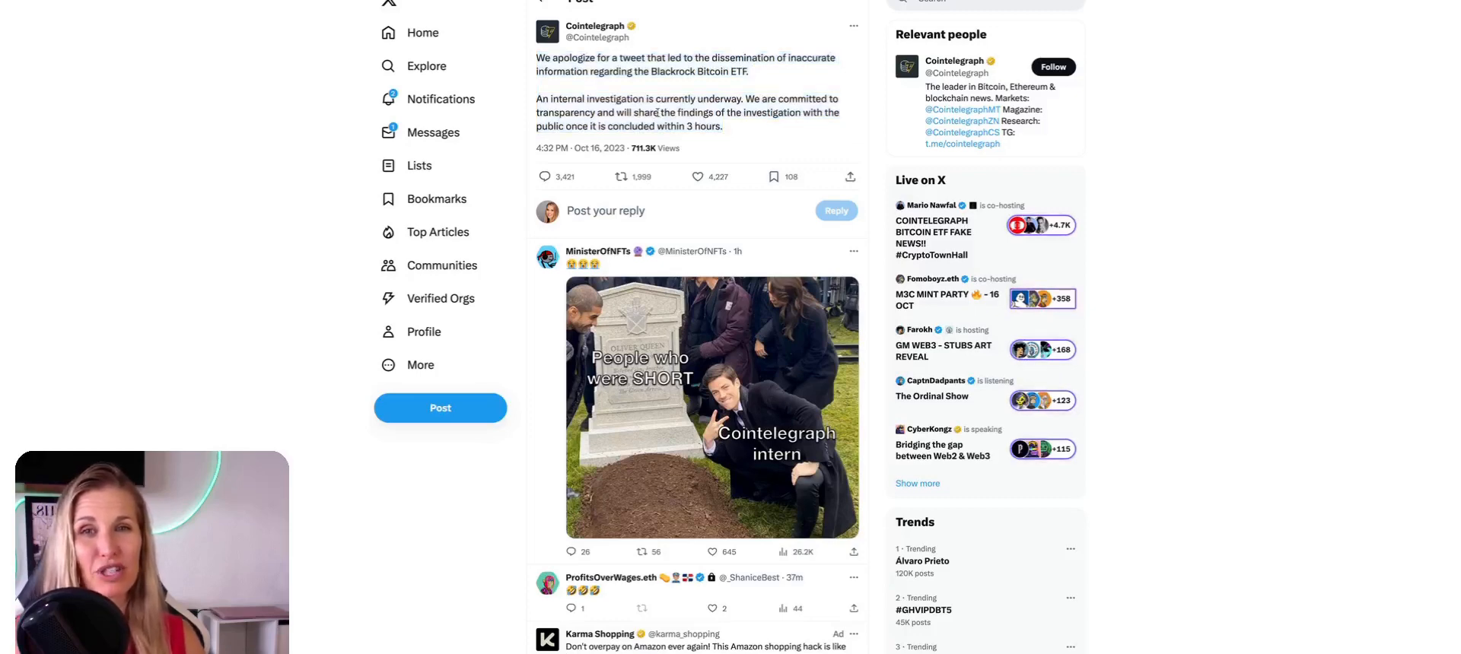
left_click_drag(631, 112, 820, 125)
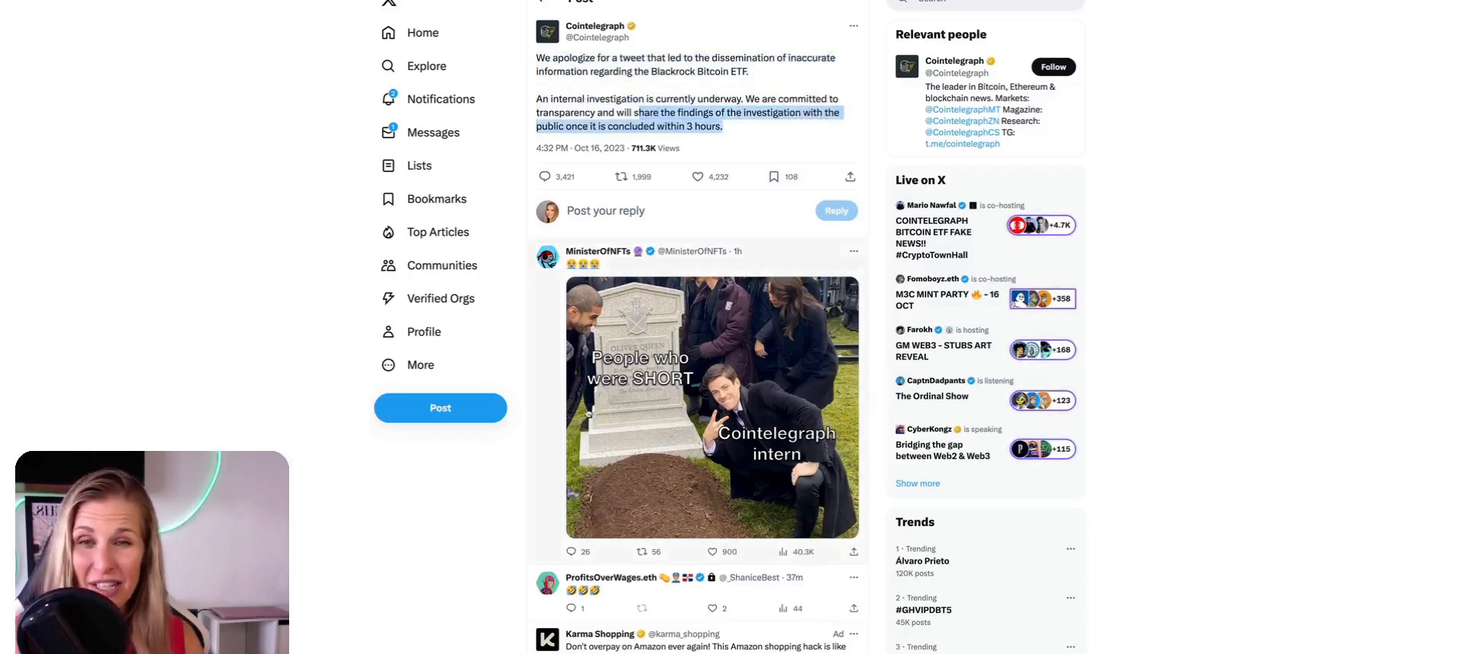
scroll("down", 3)
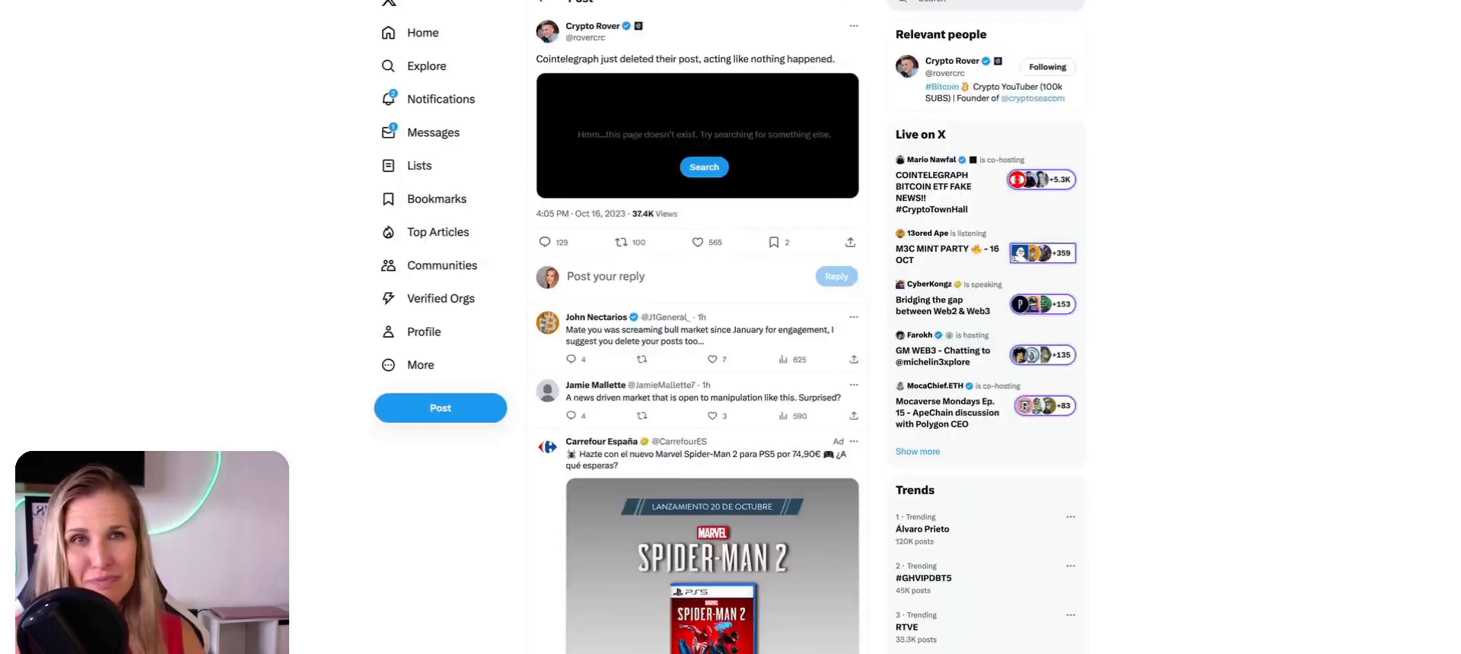
mouse_move(768, 131)
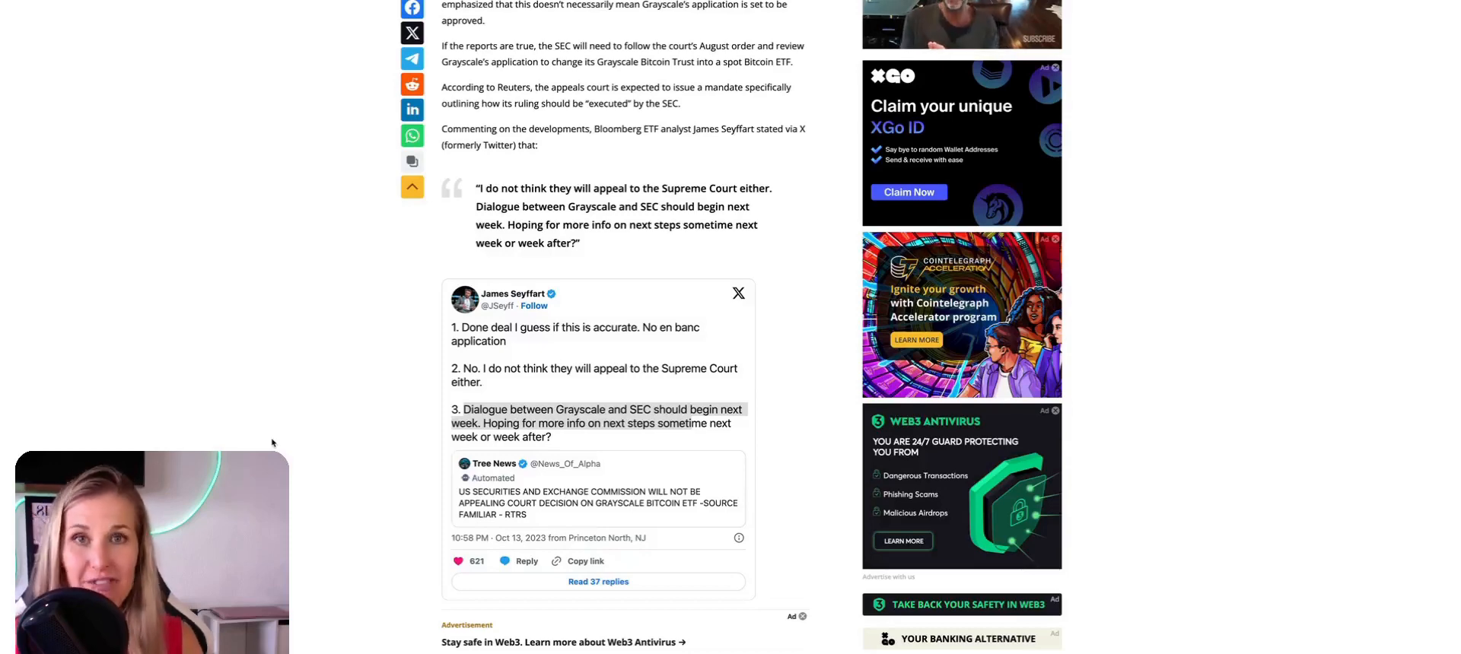
Step: Scroll the Cointelegraph Grayscale ETF article past Seyffart's post to his 90% approval odds
scroll("down", 3)
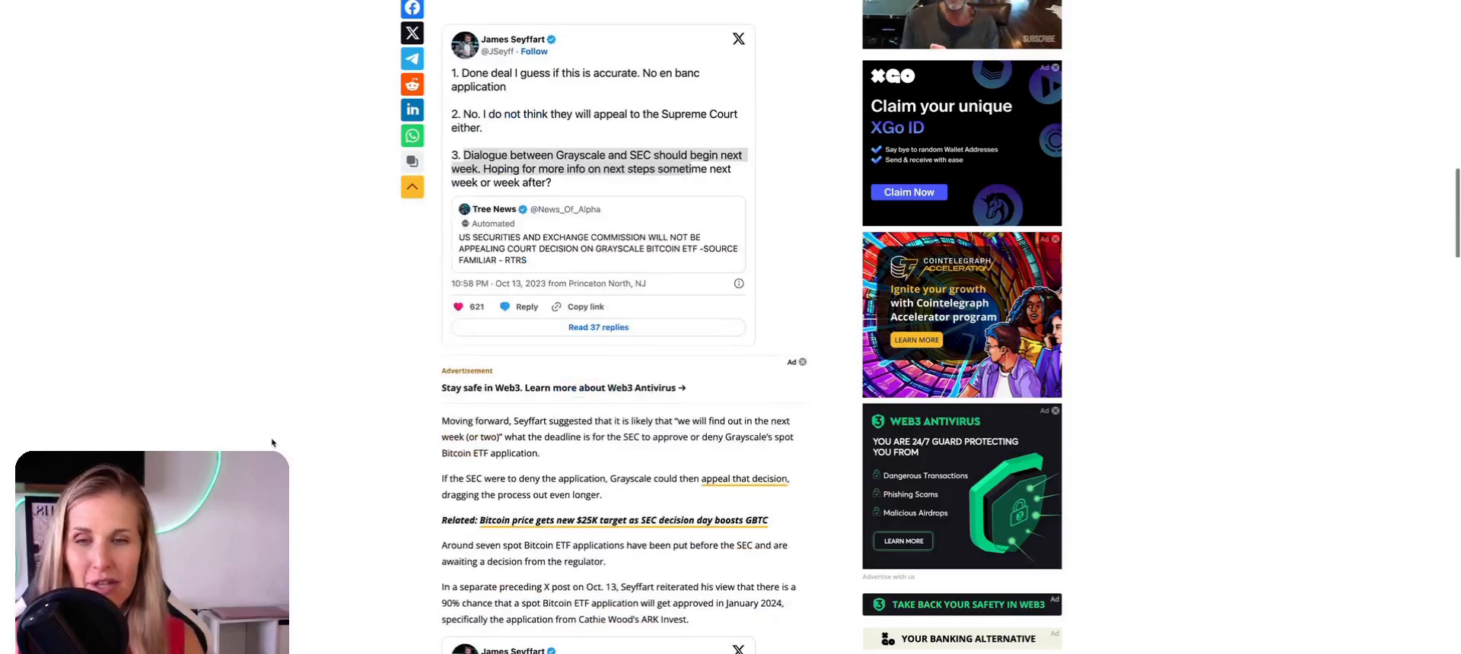
scroll("down", 3)
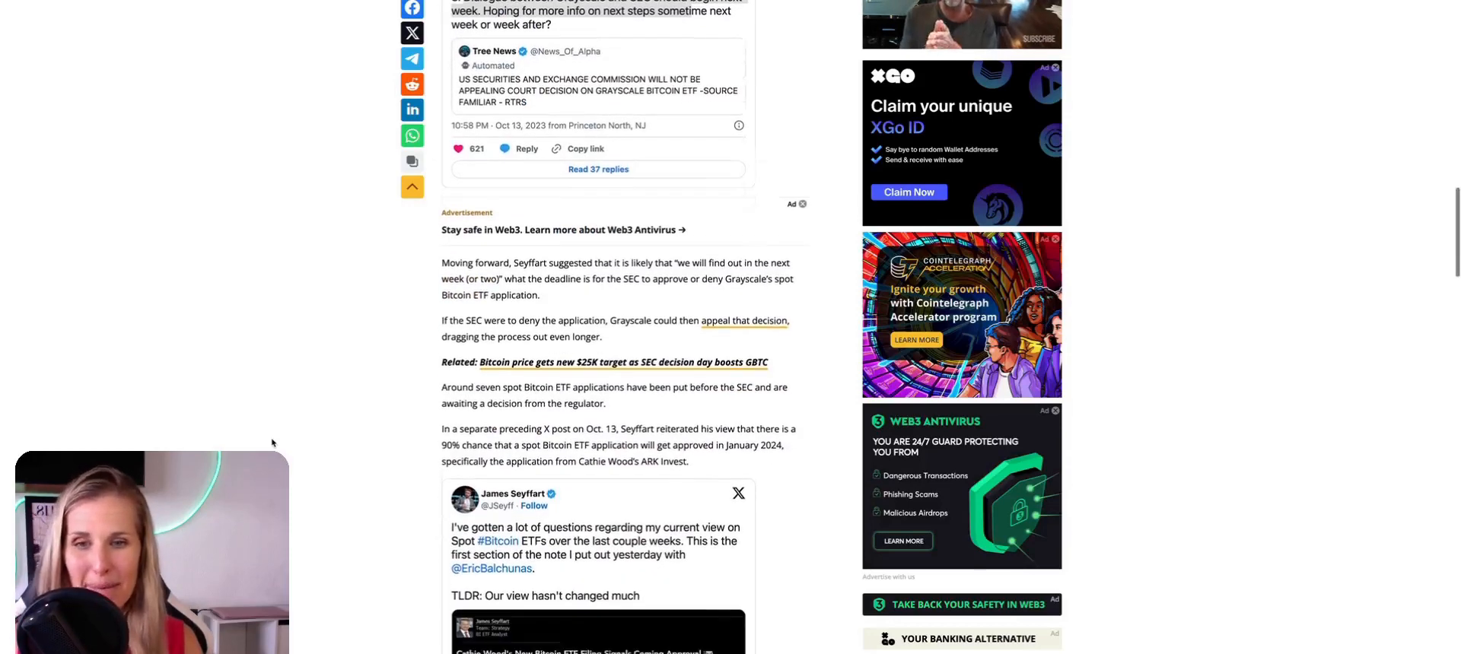
scroll("down", 3)
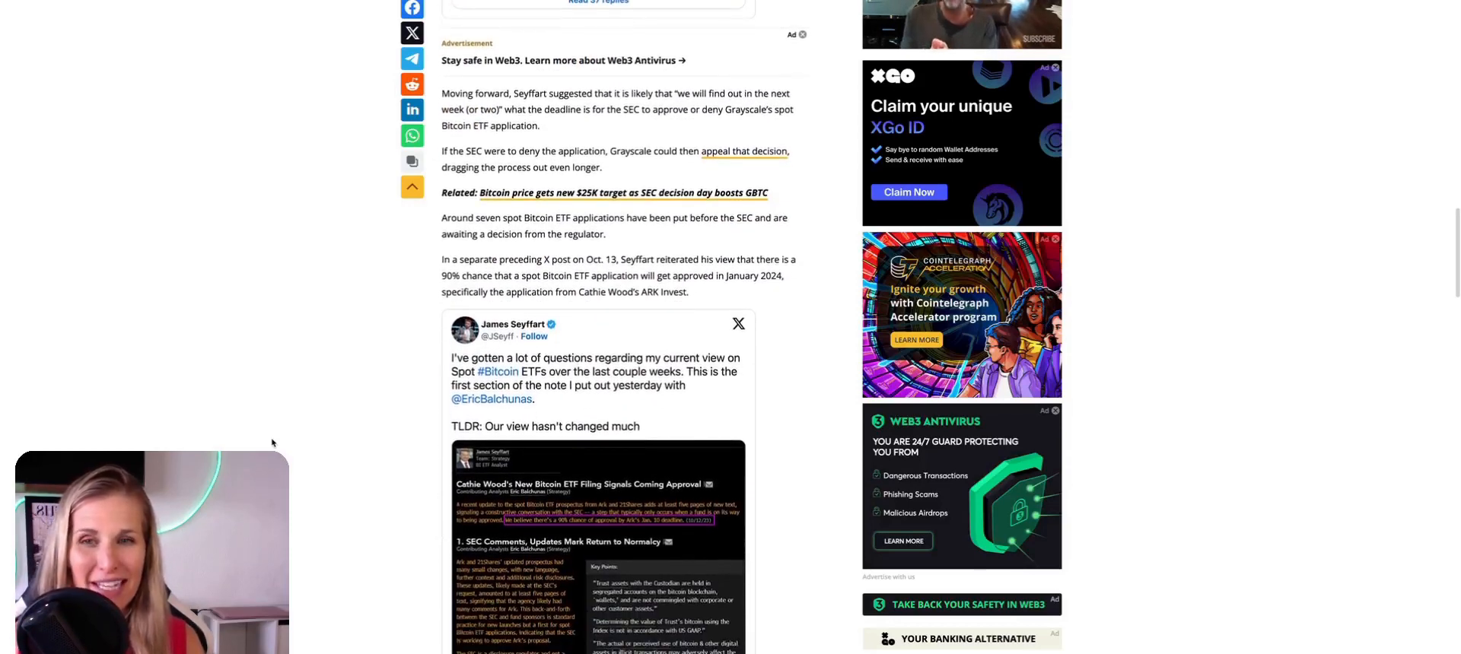
scroll("down", 3)
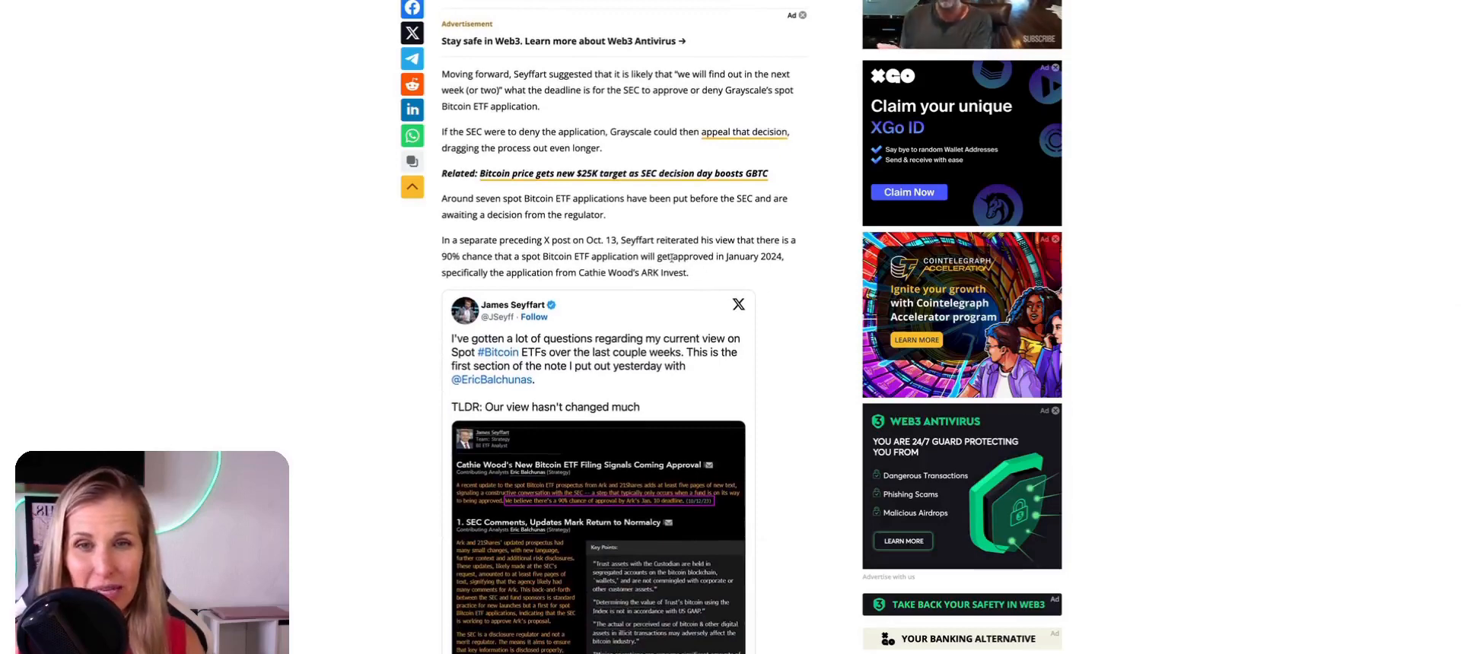
left_click_drag(670, 256, 784, 256)
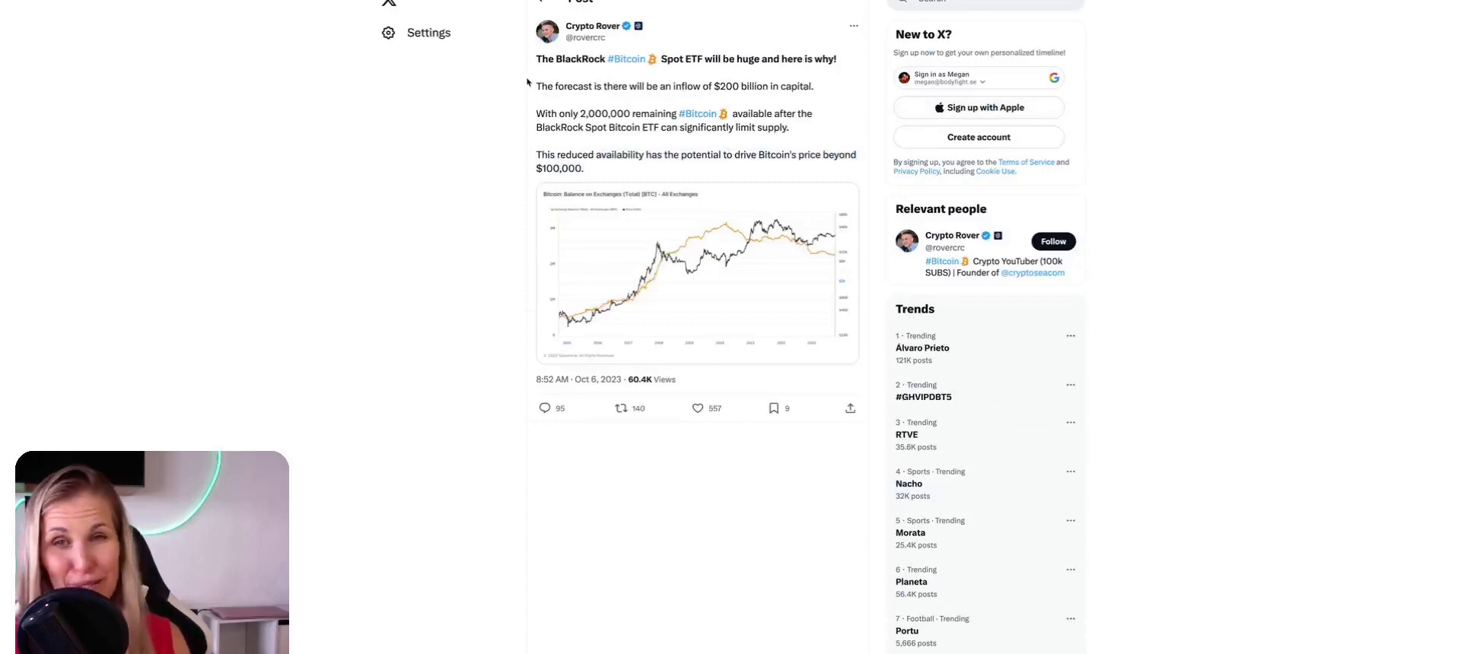
Step: Highlight the Crypto Rover post's sentence about only 2,000,000 Bitcoin remaining
left_click_drag(536, 58, 643, 58)
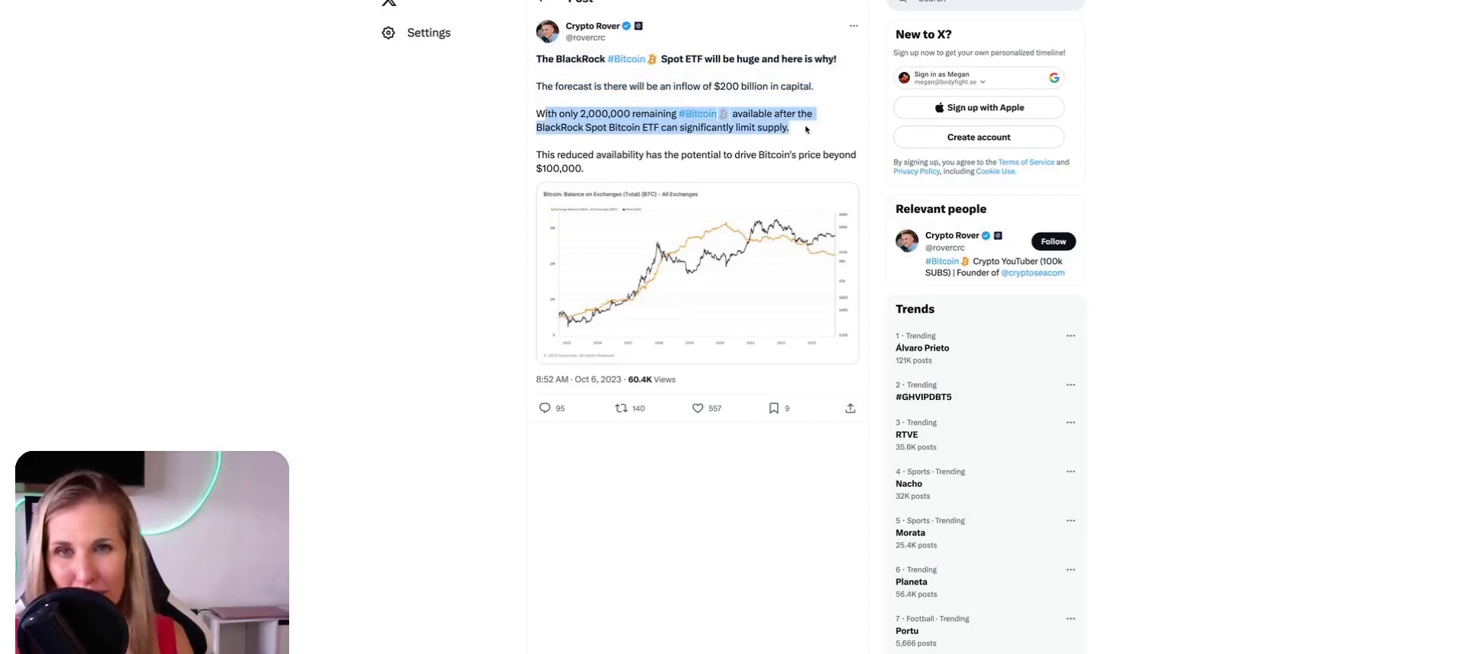
mouse_move(424, 158)
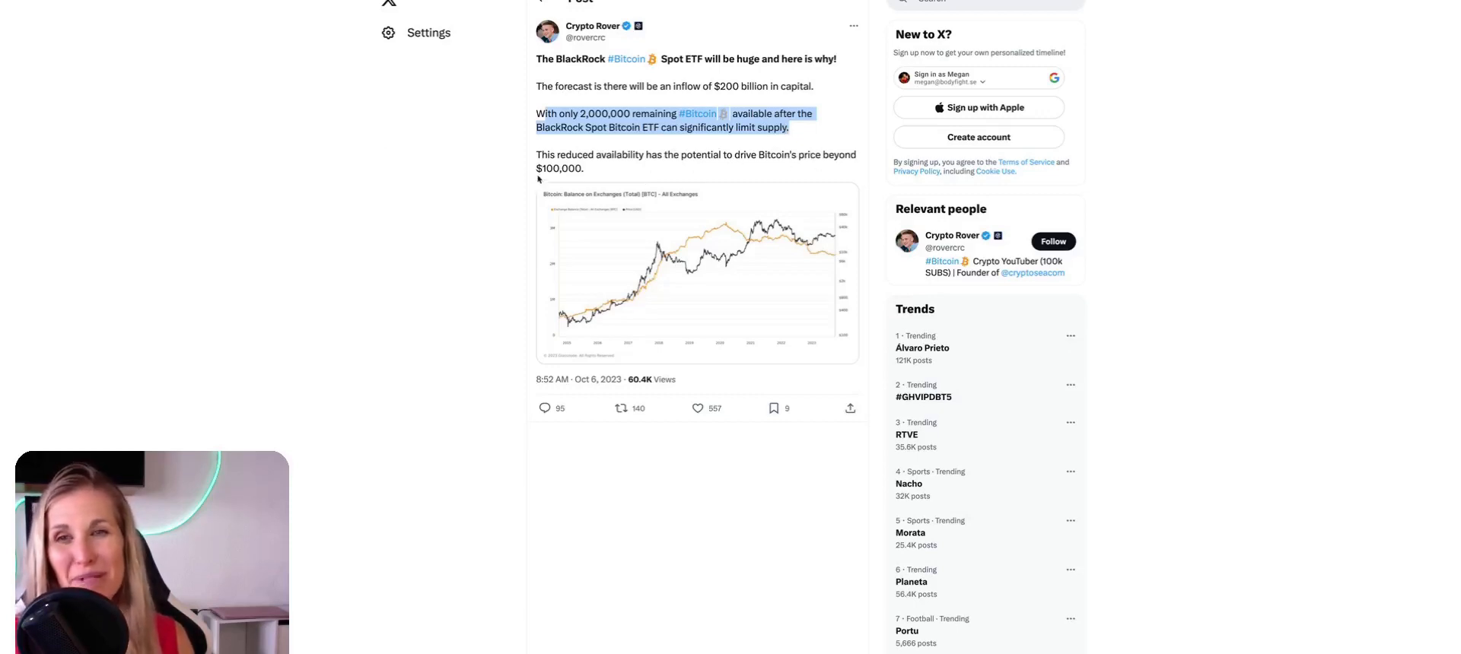
mouse_move(524, 180)
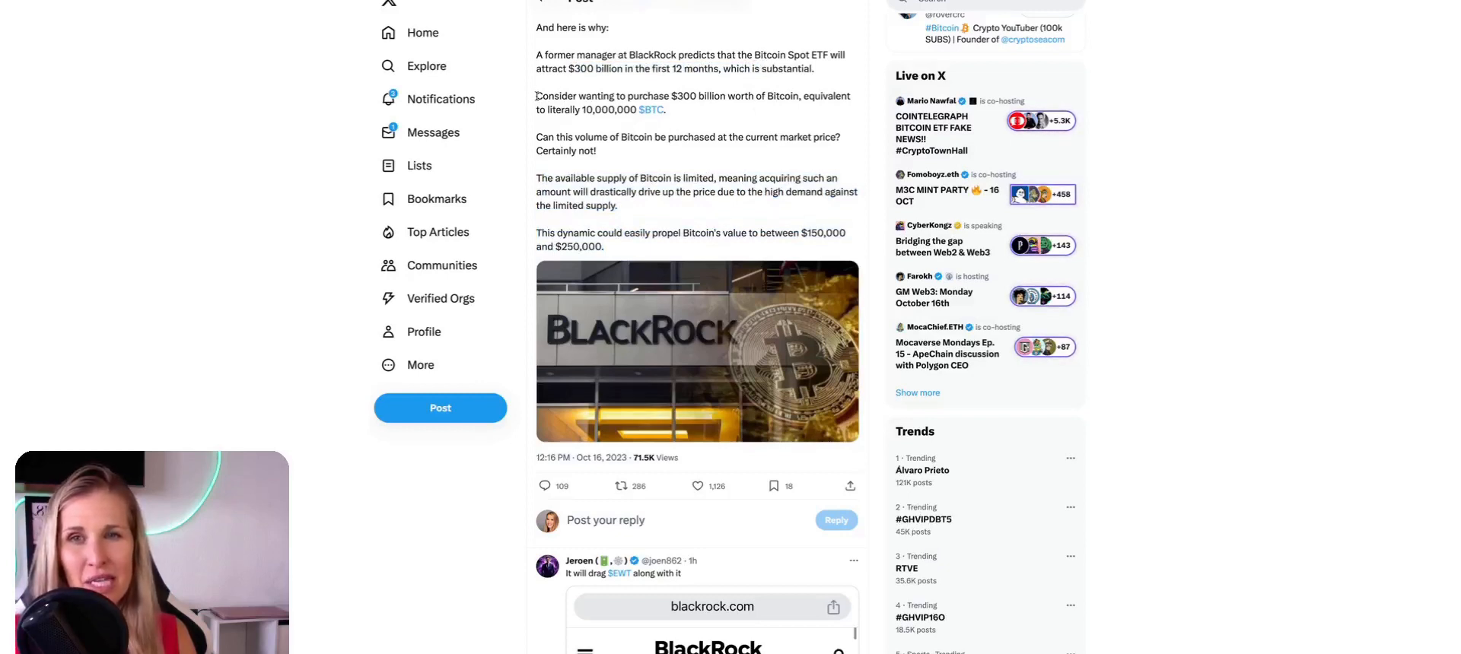
Step: Highlight the $300 billion BlackRock purchase sentence and the limited-supply sentence
left_click_drag(537, 96, 715, 96)
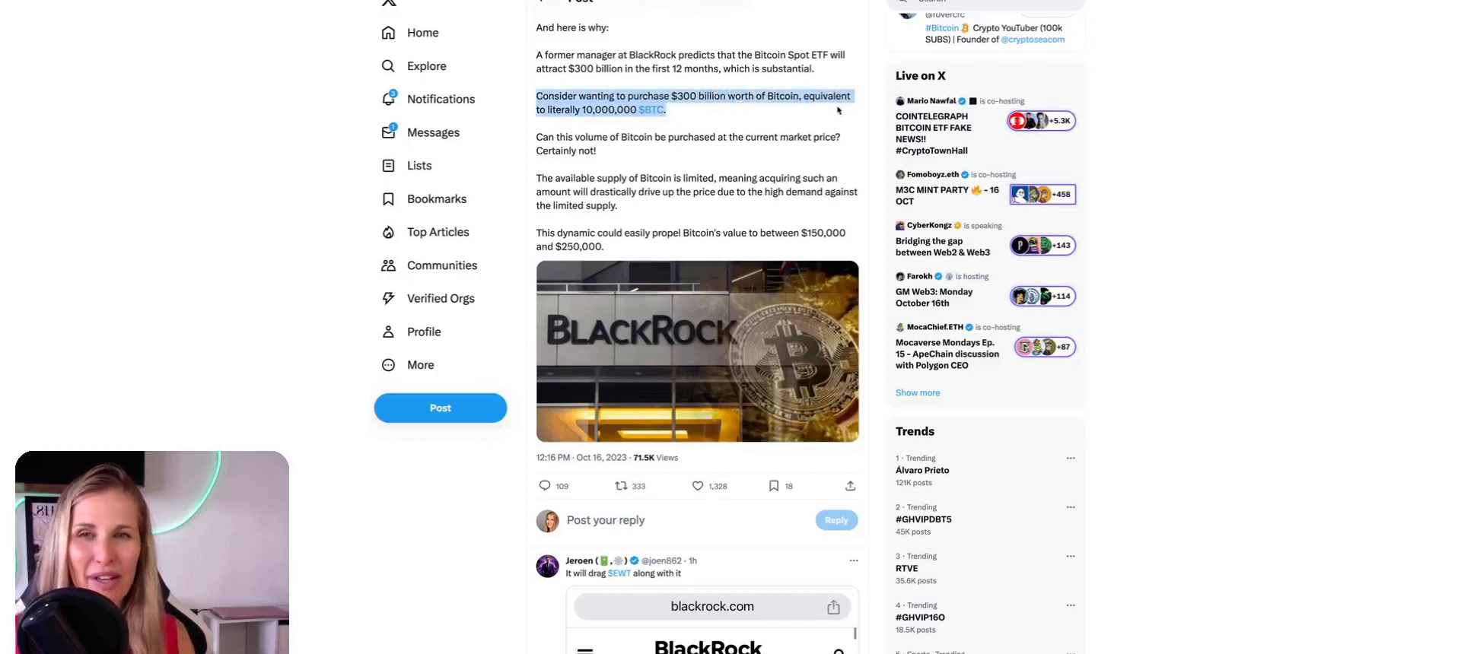
mouse_move(641, 157)
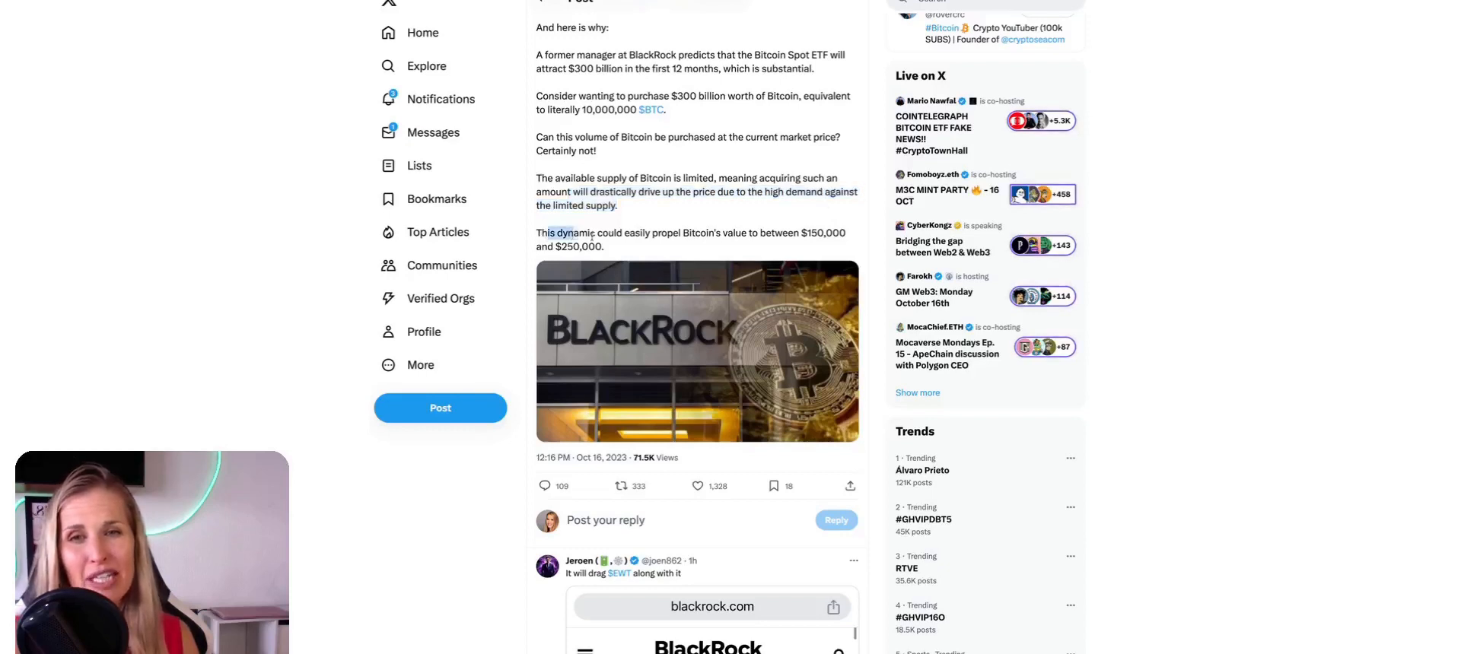
left_click_drag(535, 232, 604, 246)
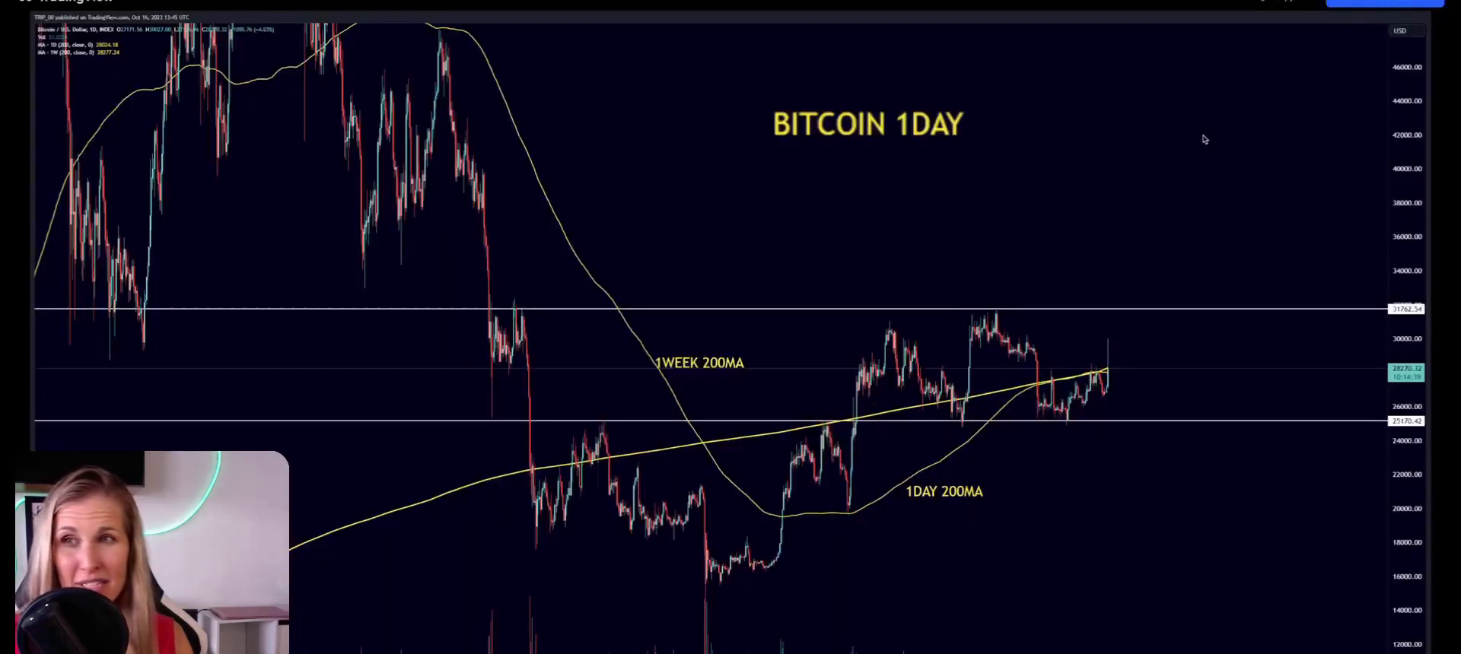
mouse_move(1019, 446)
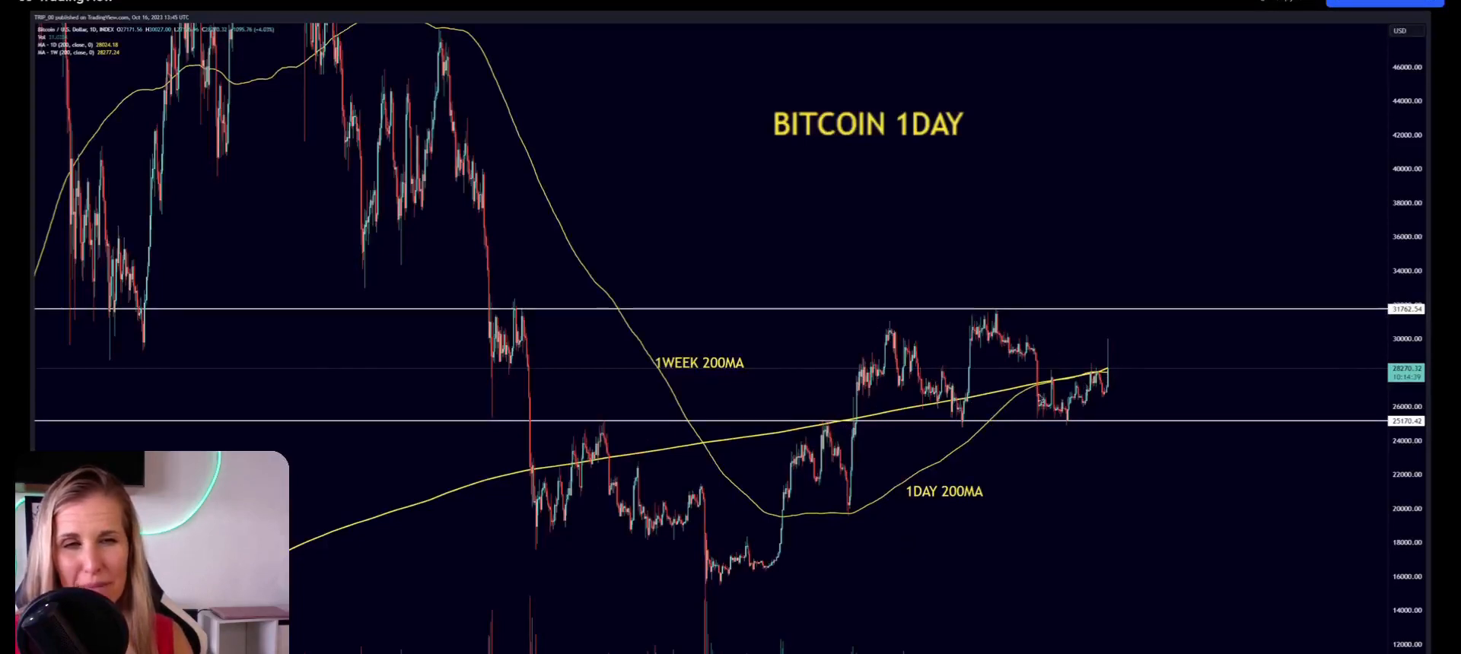
mouse_move(1150, 361)
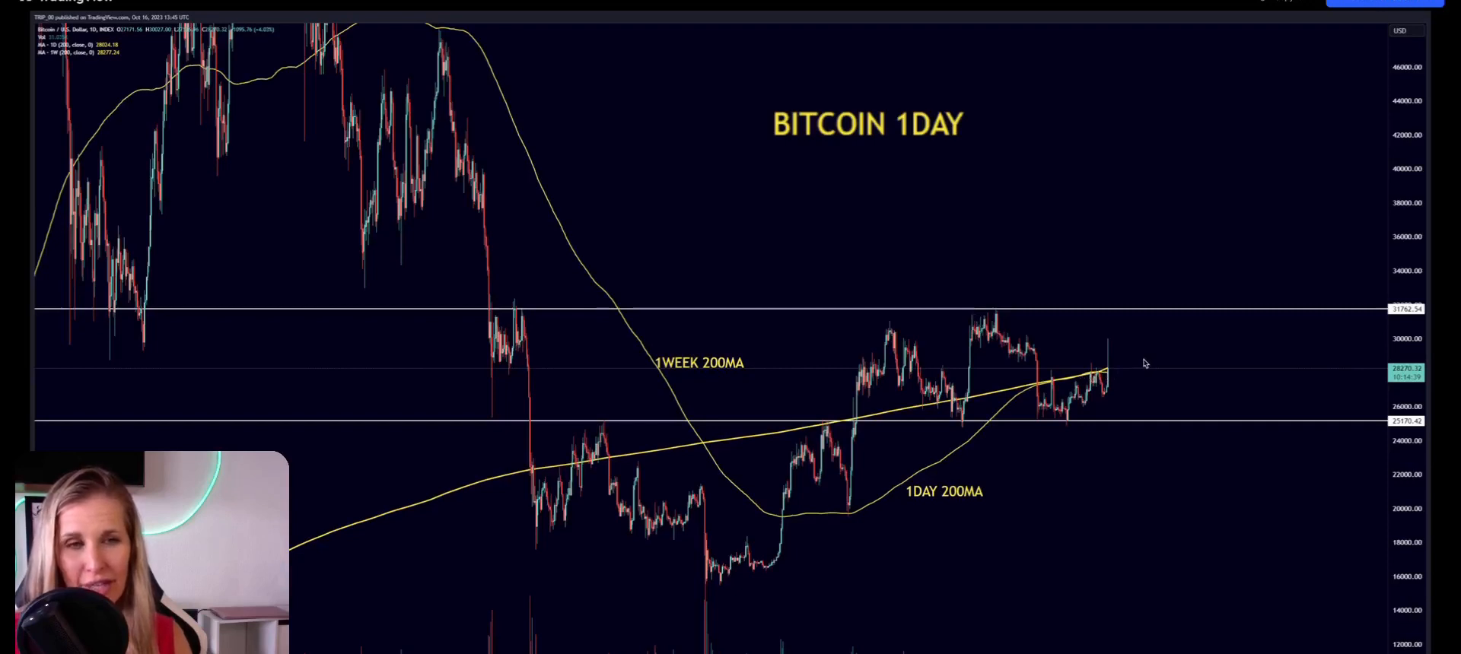
mouse_move(1086, 385)
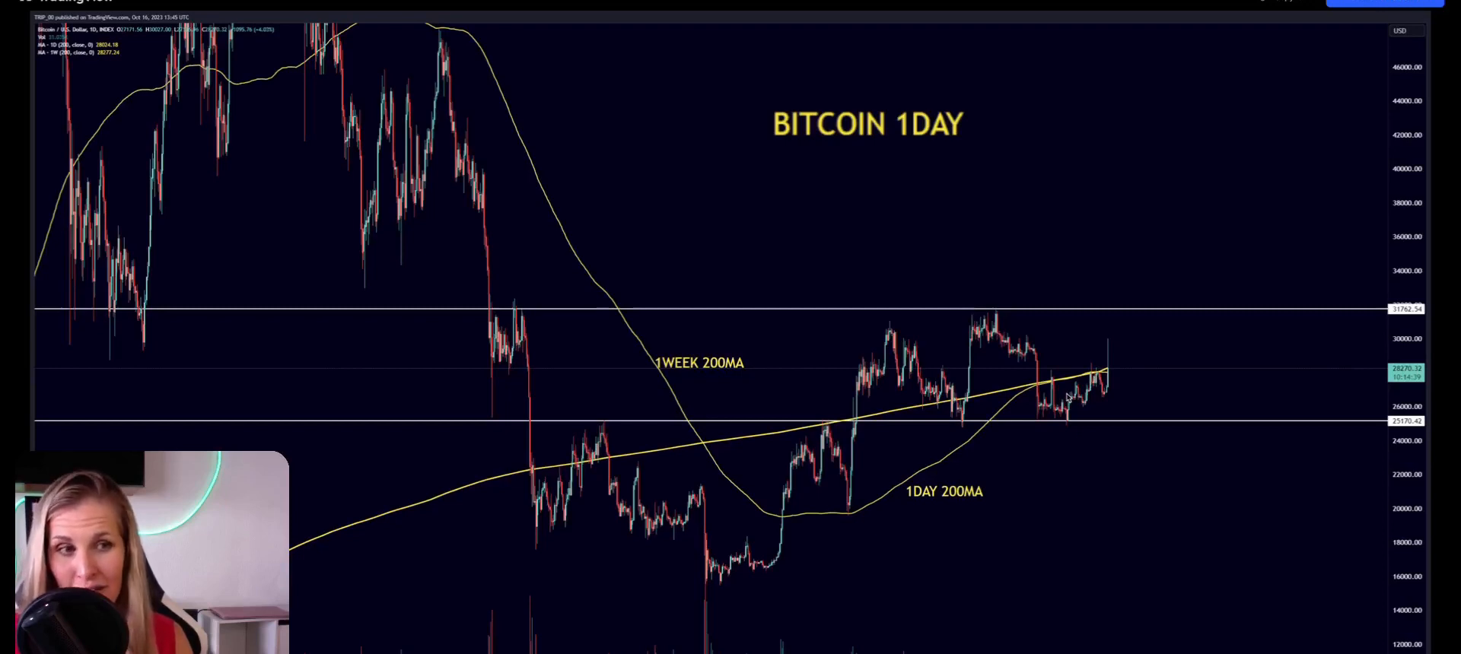
mouse_move(1128, 517)
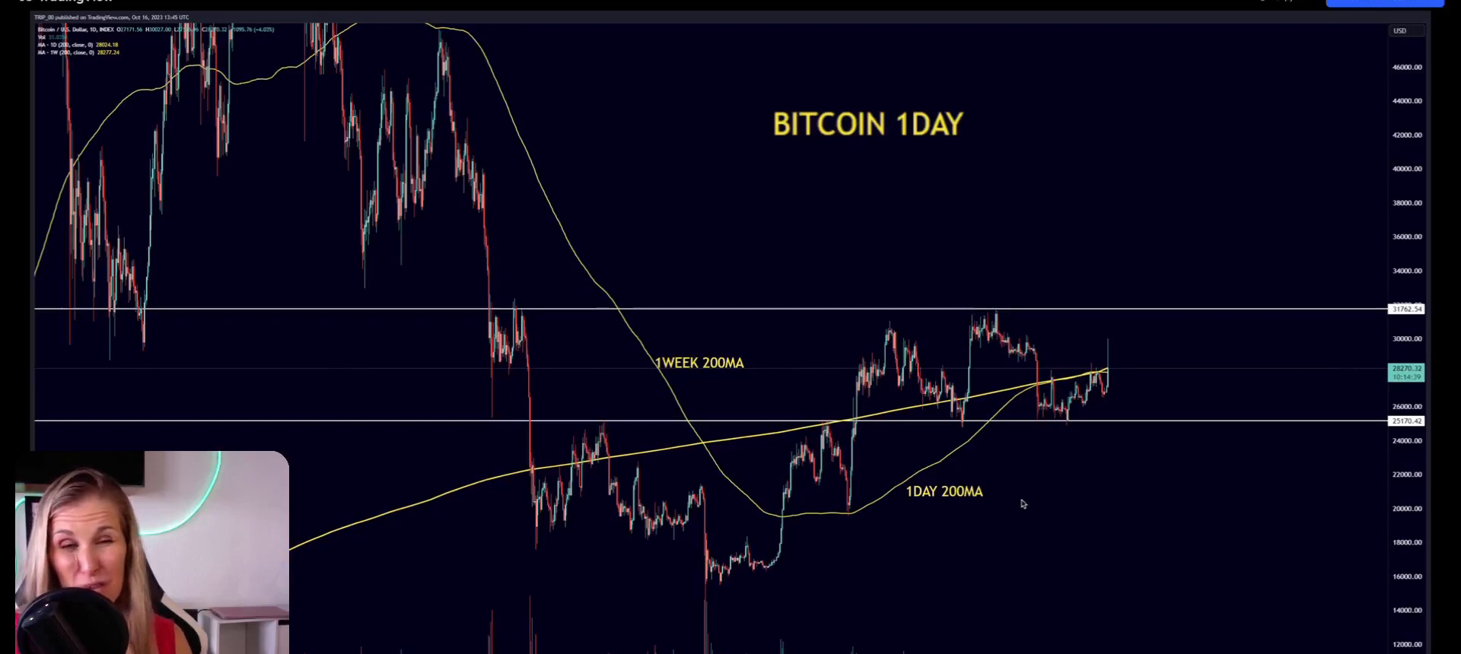
mouse_move(879, 506)
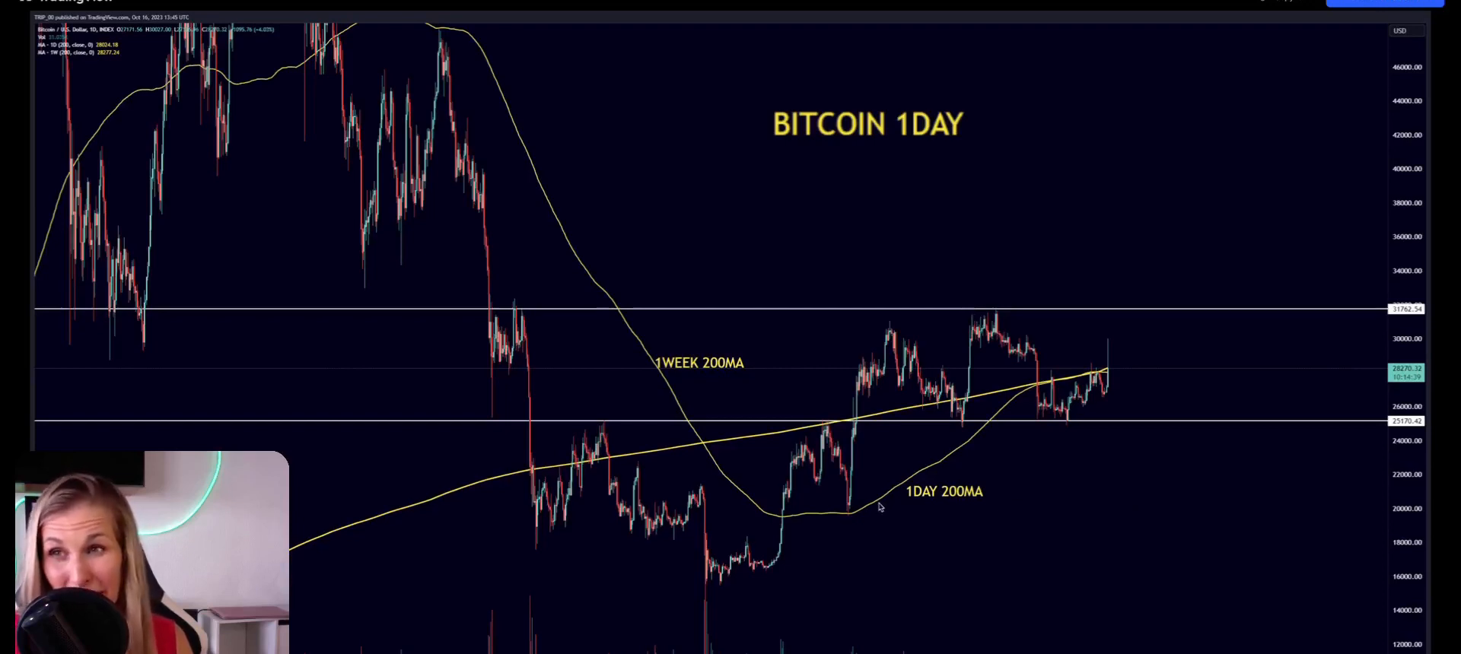
mouse_move(1109, 518)
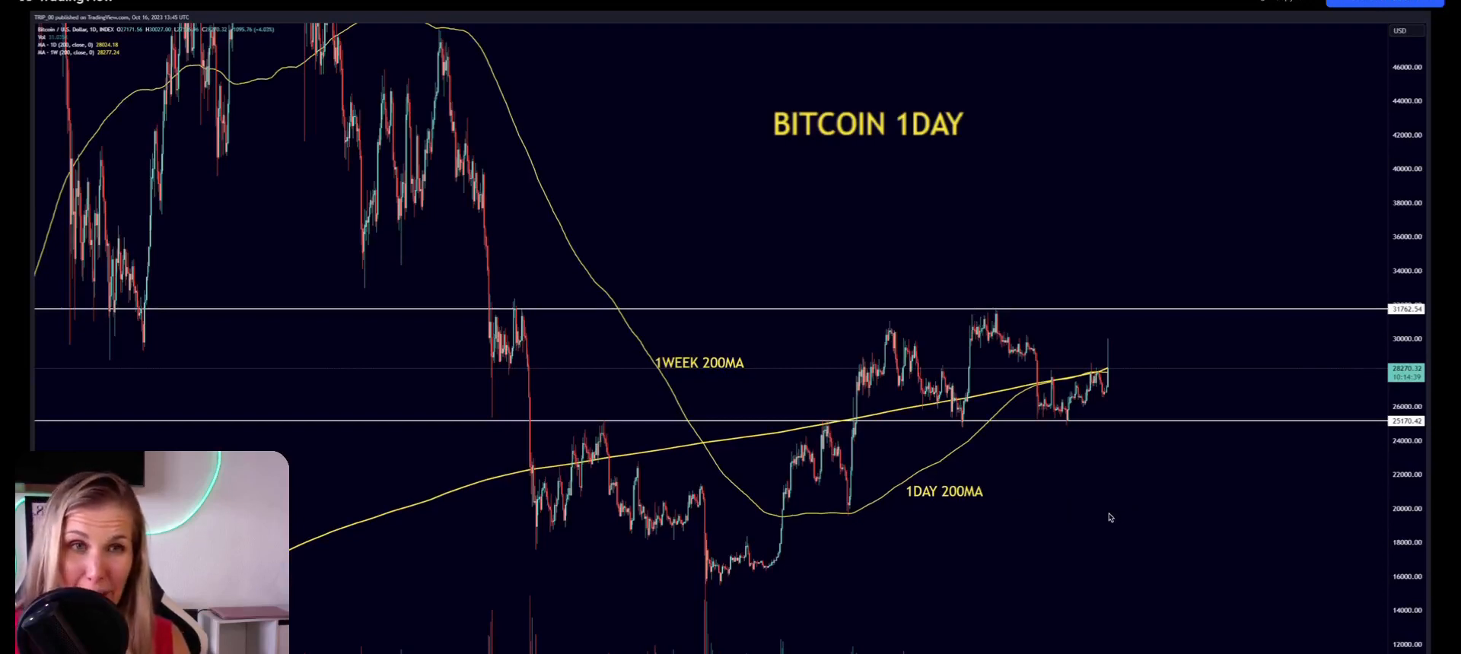
mouse_move(1202, 563)
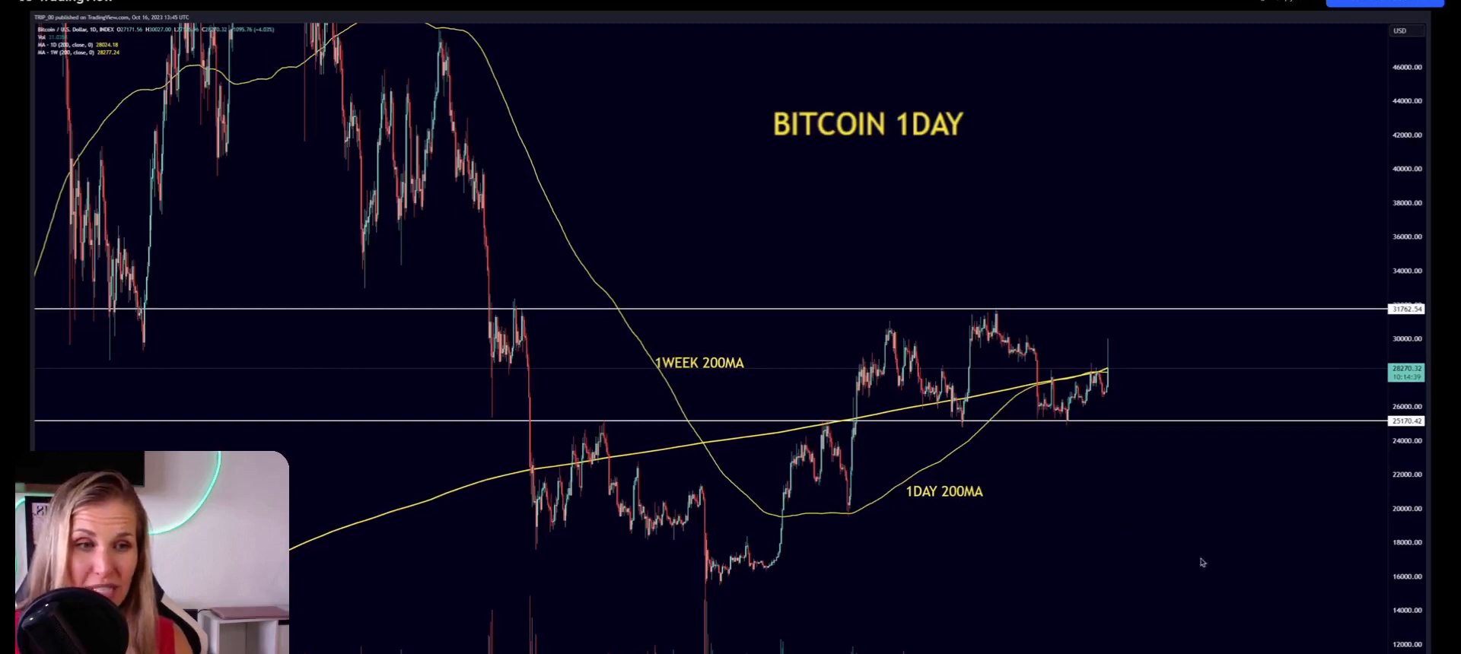
mouse_move(1238, 542)
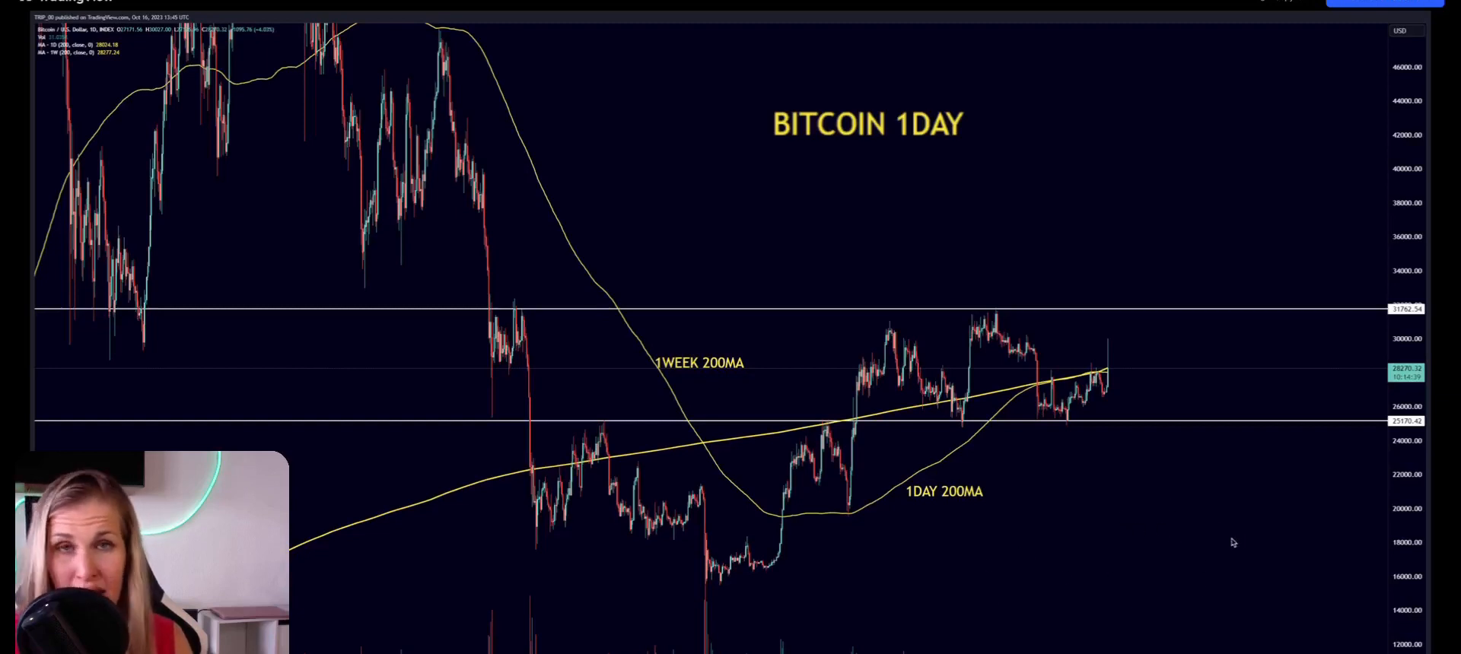
mouse_move(1100, 519)
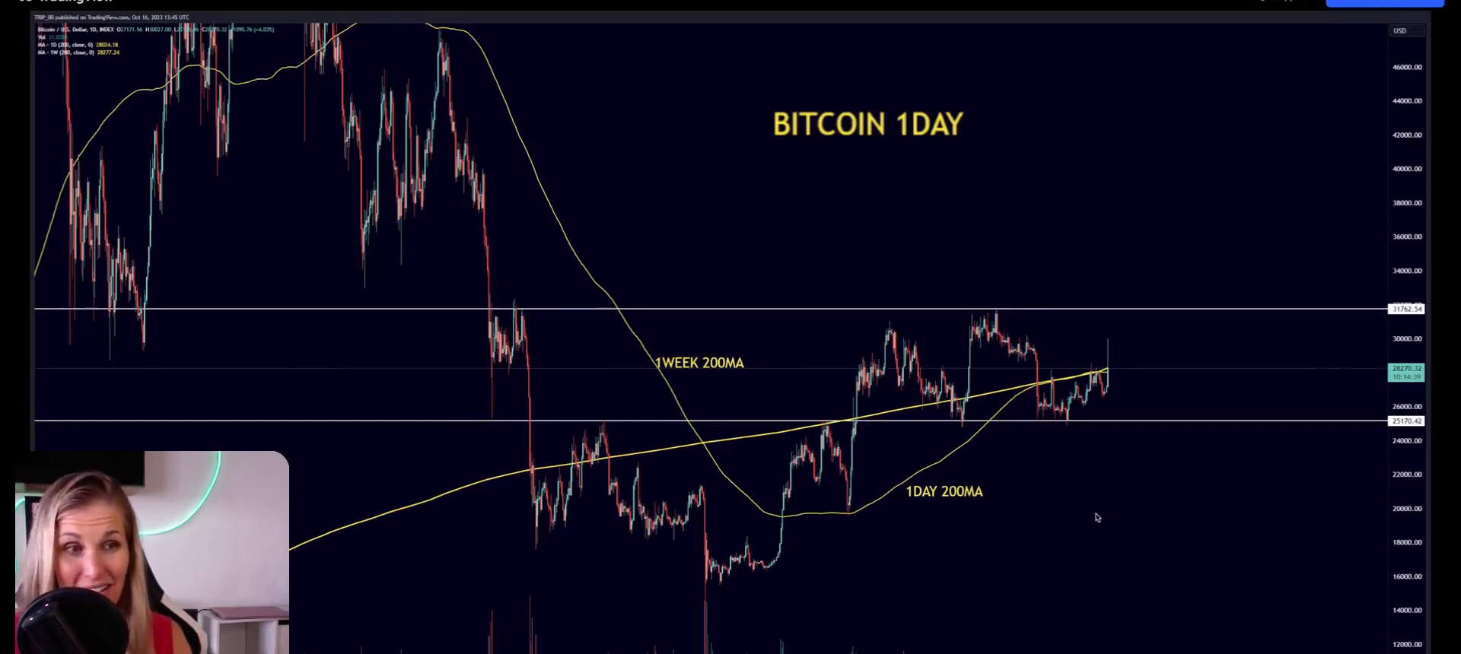
mouse_move(997, 510)
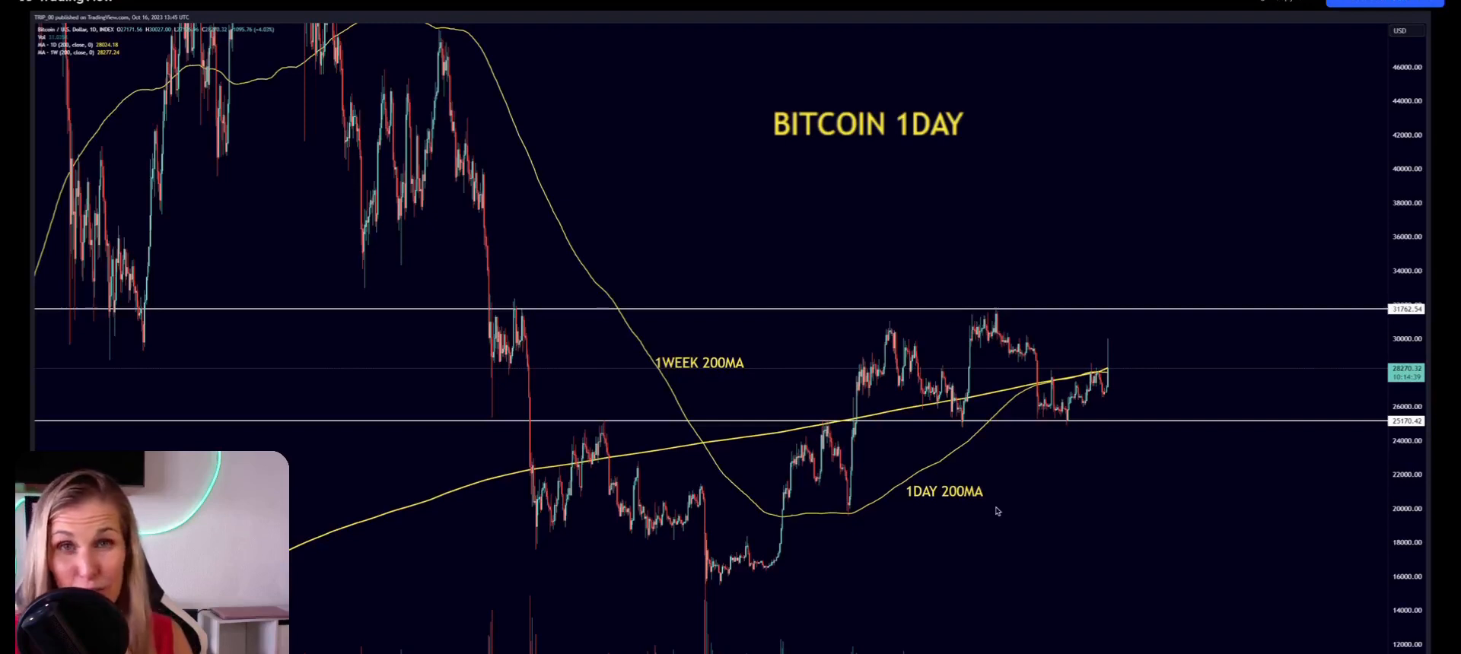
mouse_move(1052, 513)
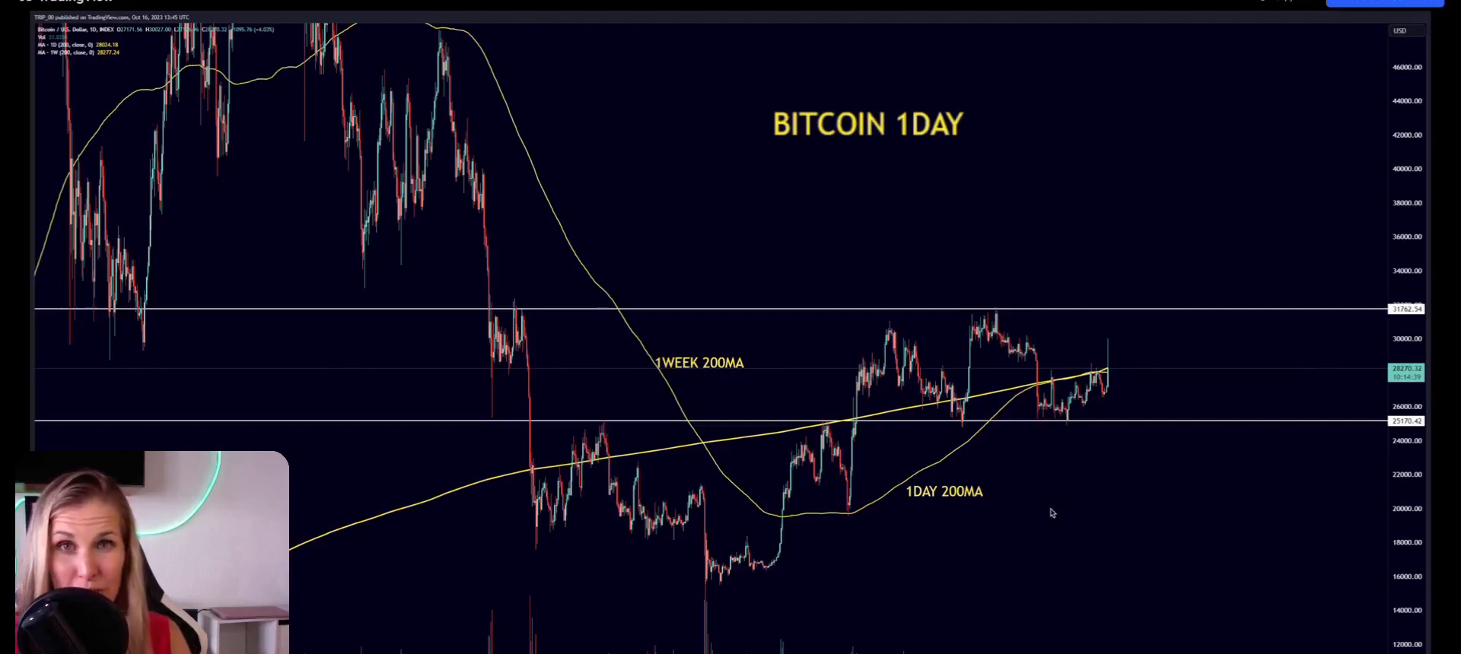
mouse_move(1012, 510)
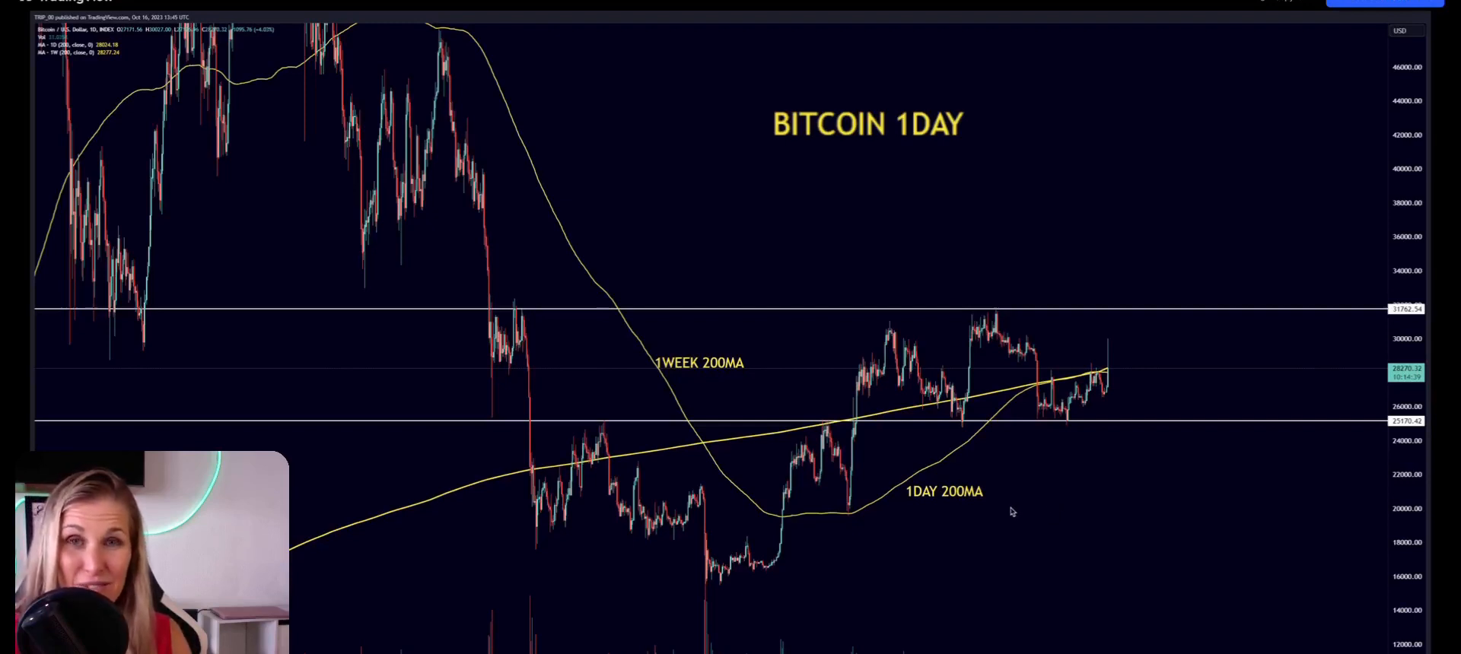
mouse_move(1018, 510)
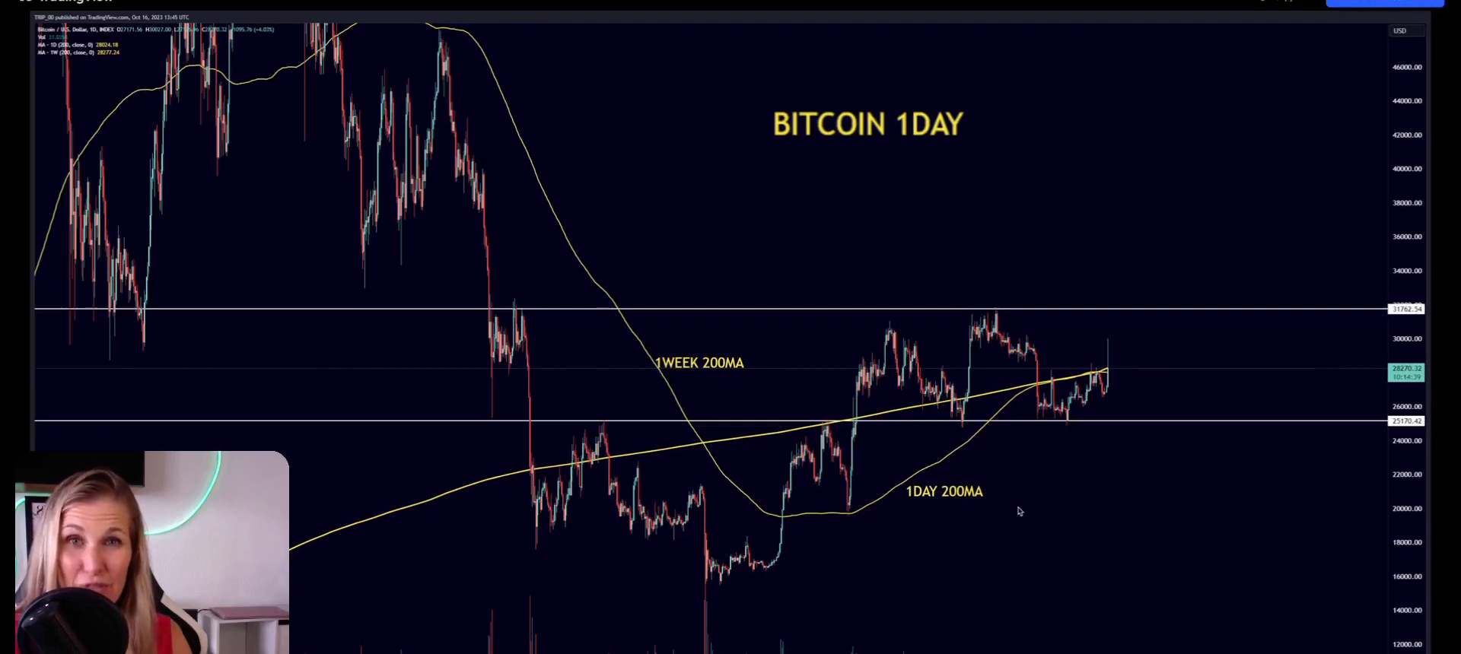
mouse_move(1022, 511)
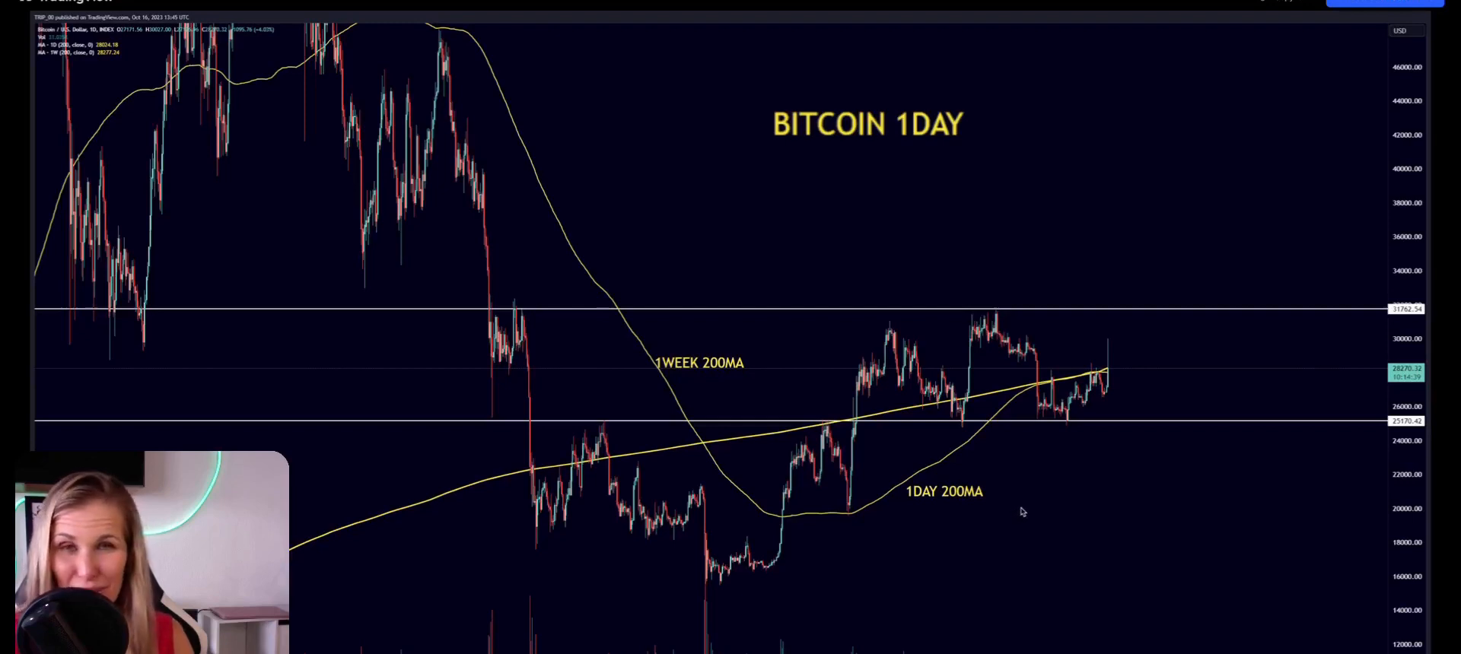
mouse_move(1038, 506)
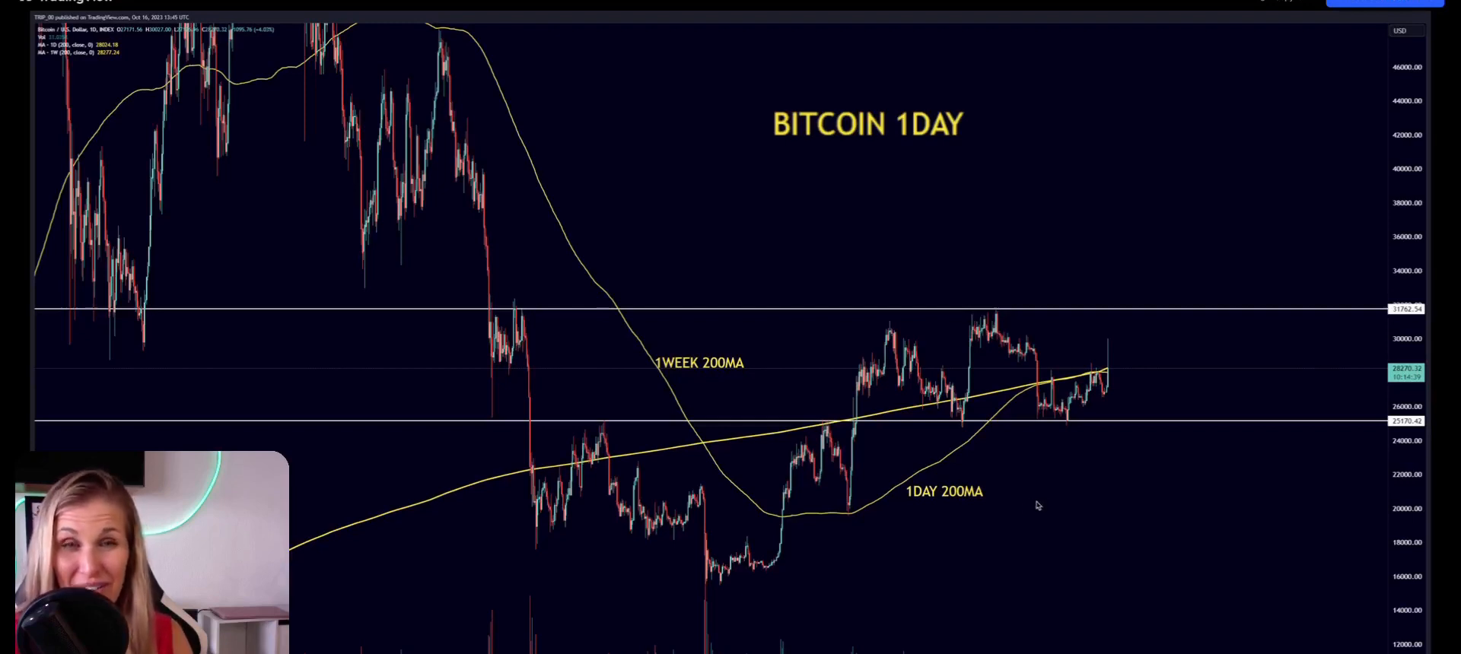
mouse_move(1158, 441)
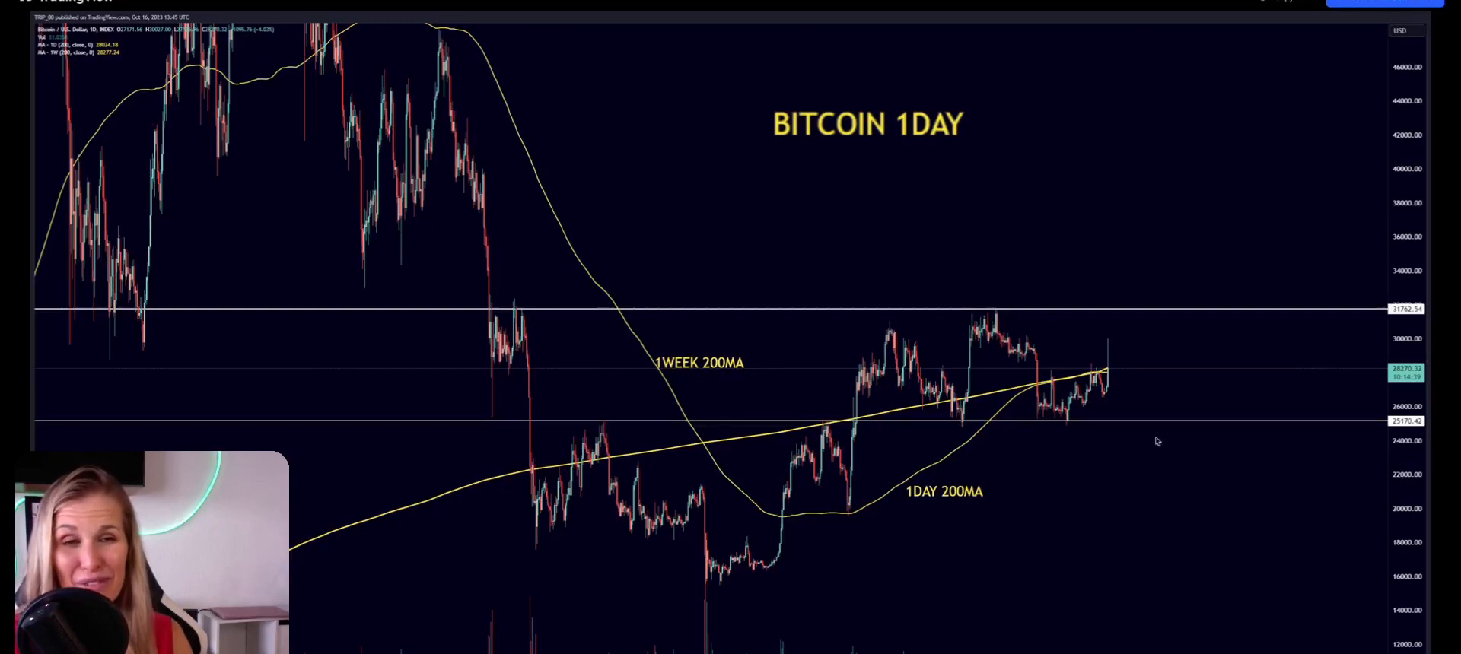